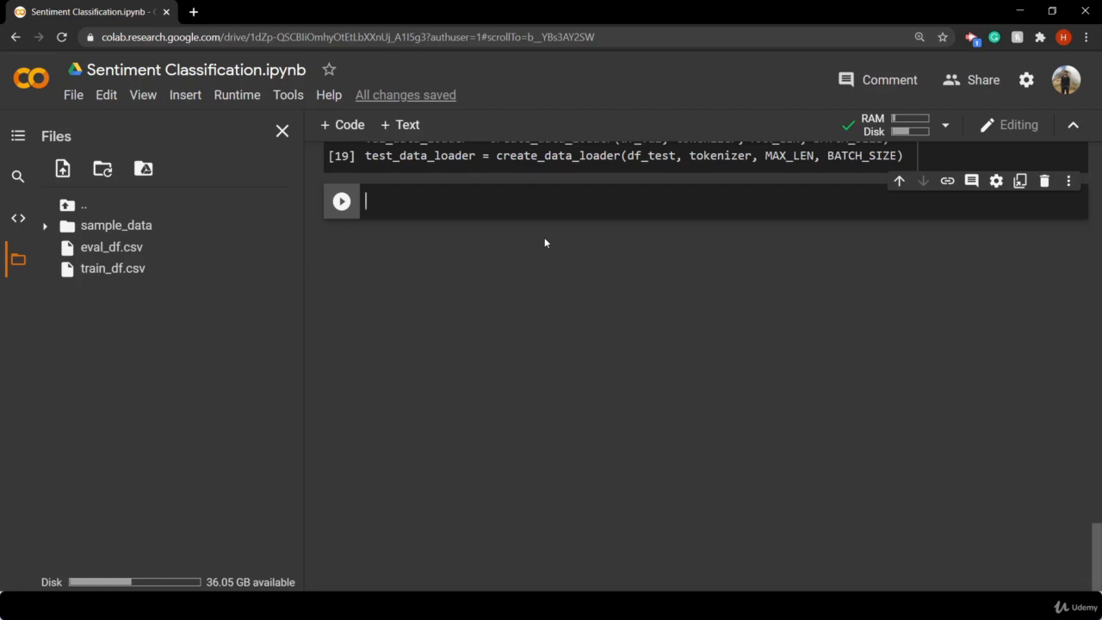
# Write the class header `class SentimentClassifier(nn.Module):` in a new code cell
pyautogui.write('clas')
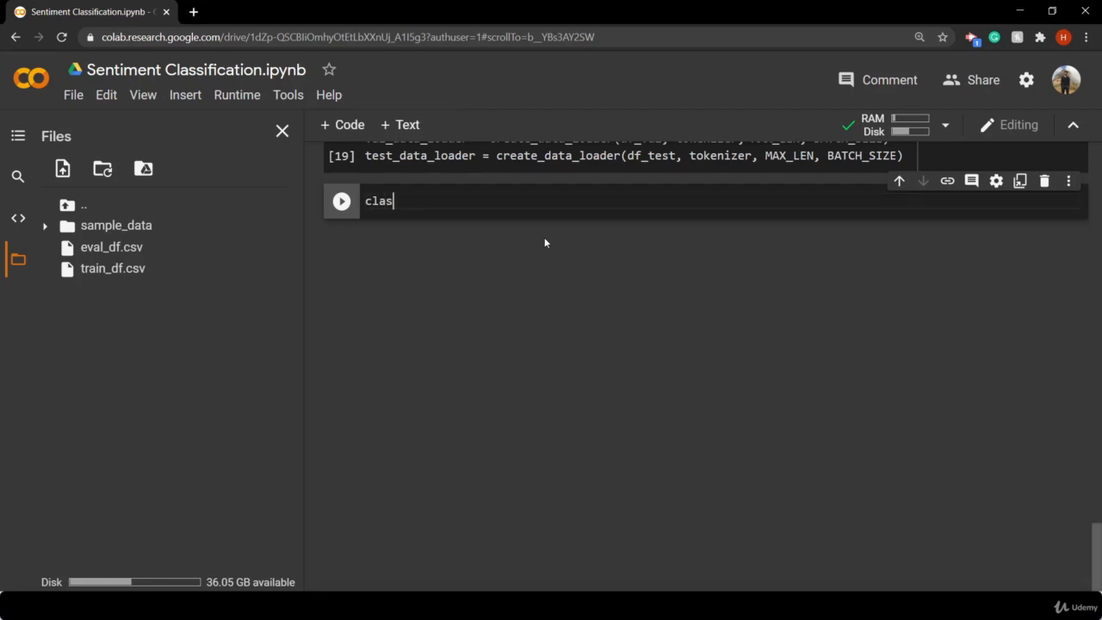
pyautogui.write('s S')
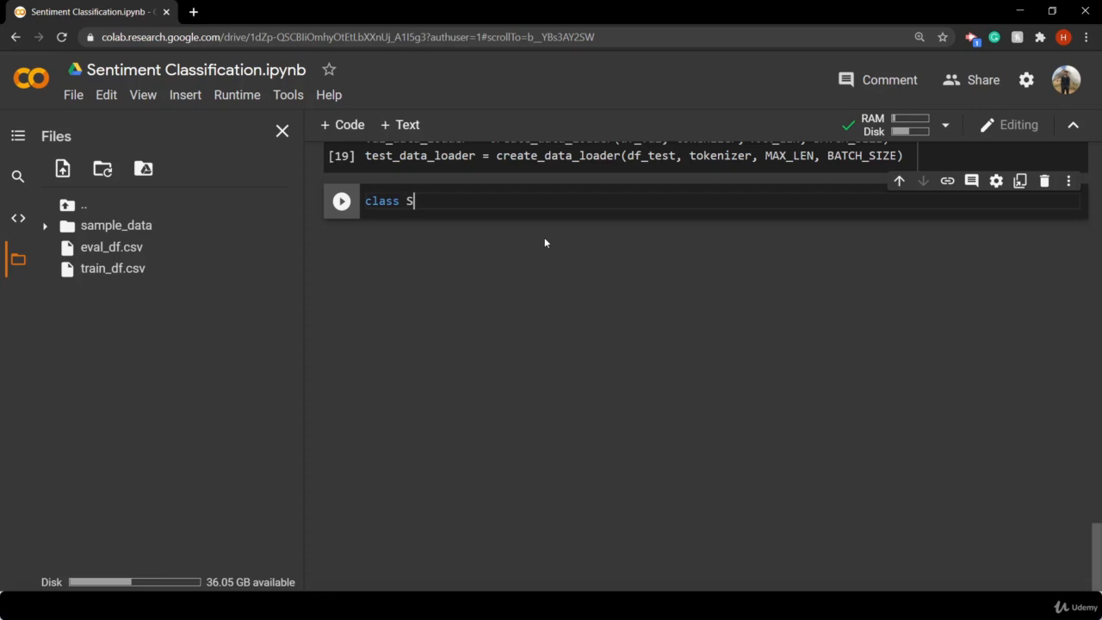
pyautogui.write('en')
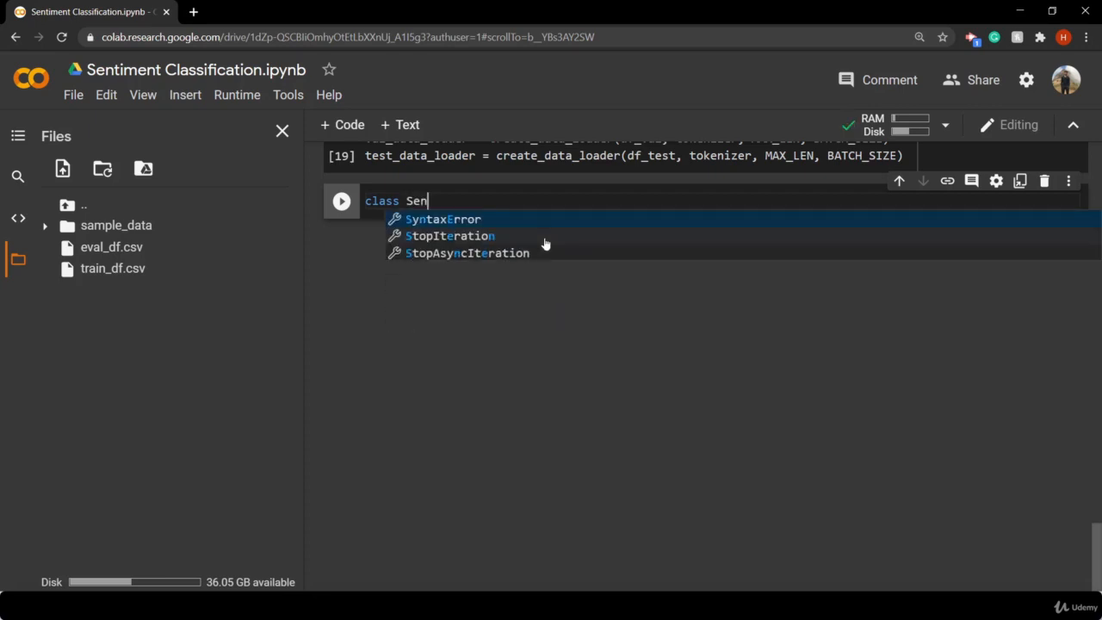
pyautogui.write('timentClassifier(n')
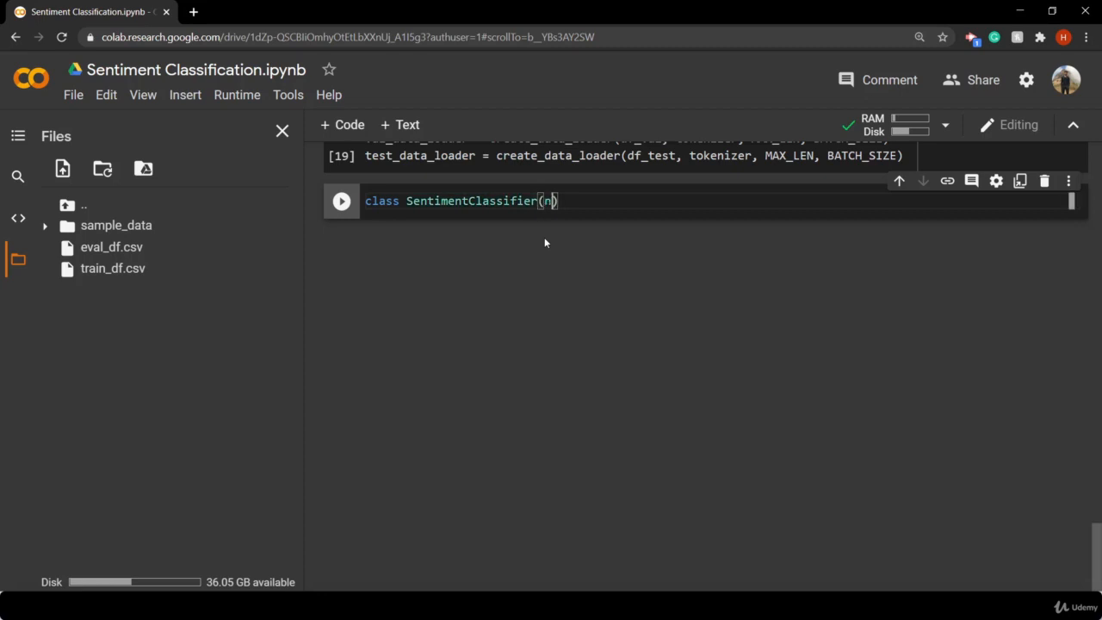
pyautogui.write('n.')
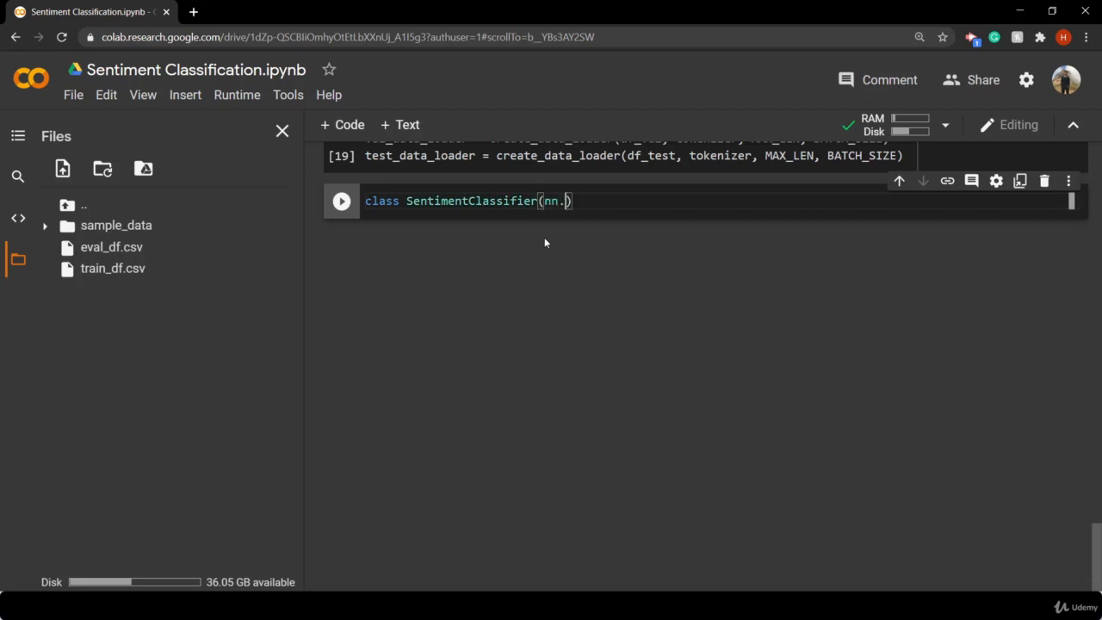
pyautogui.write('Mo')
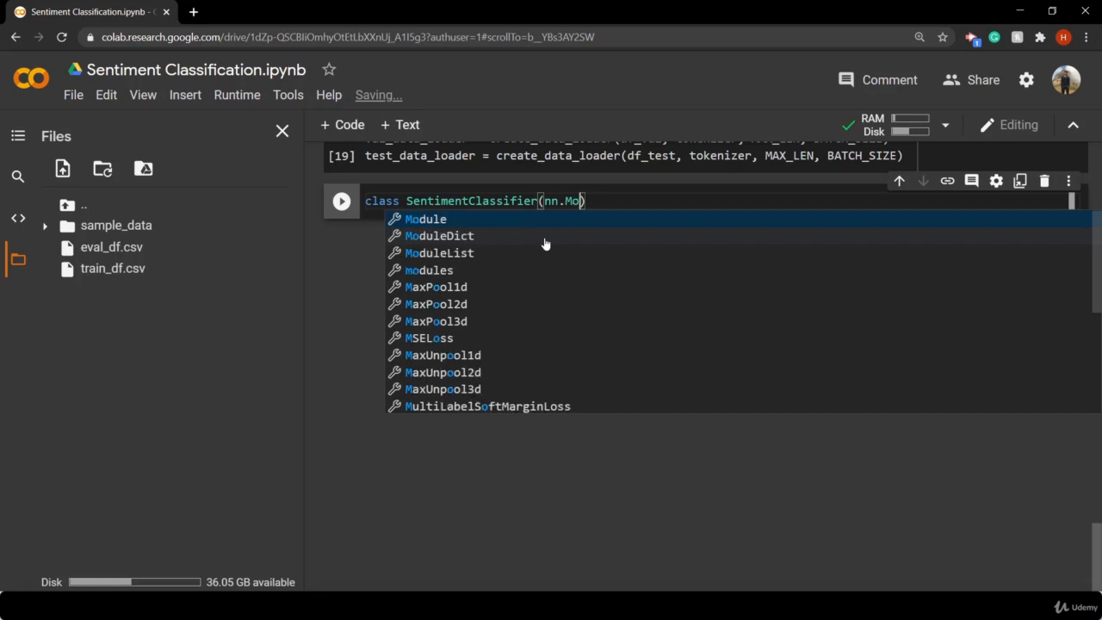
pyautogui.click(423, 219)
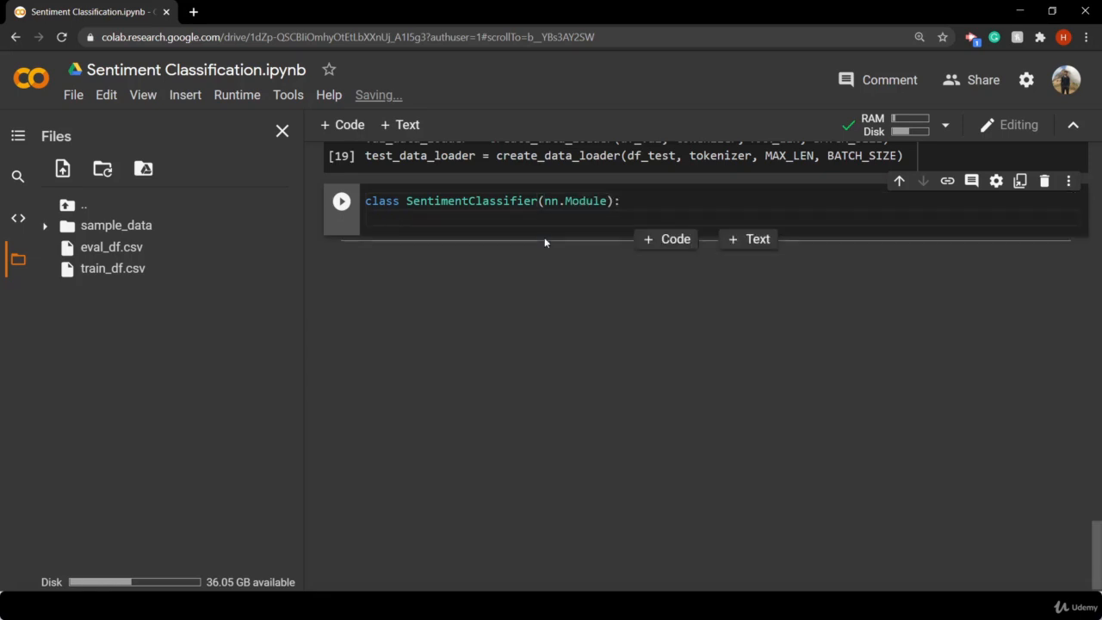
# Write the constructor signature `def __init__(self, n_classes):`
pyautogui.write('def __i')
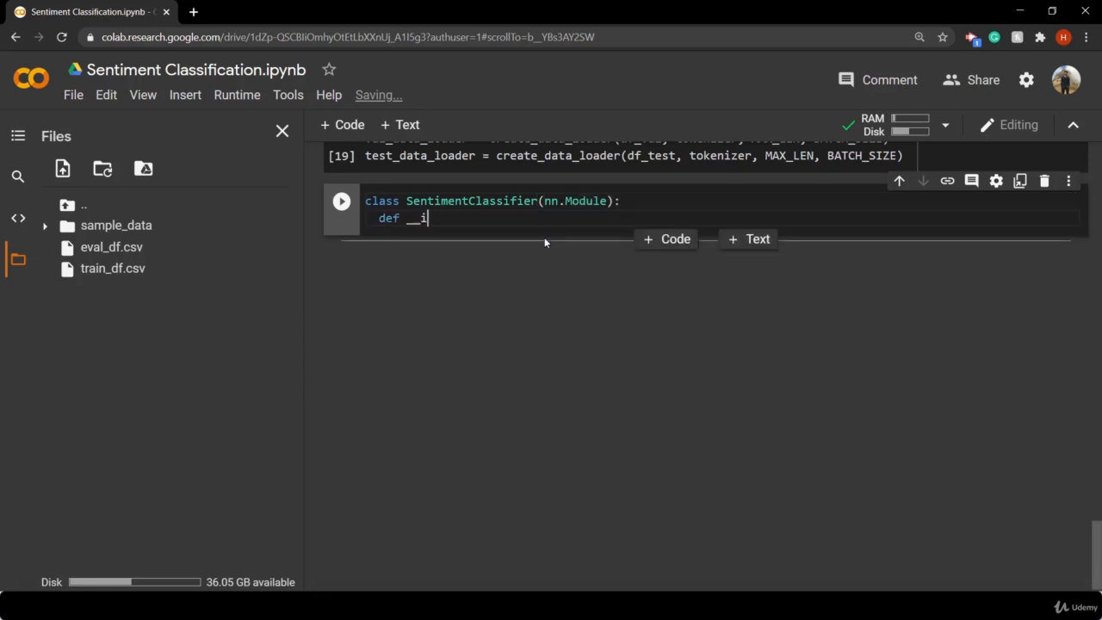
pyautogui.write('nit__')
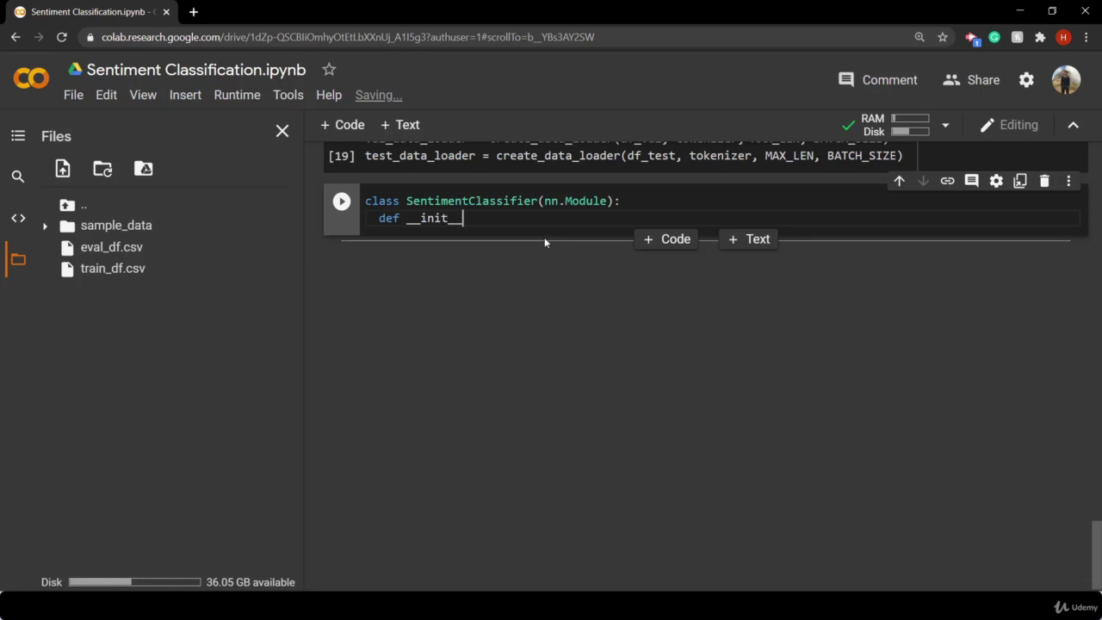
pyautogui.write('(self')
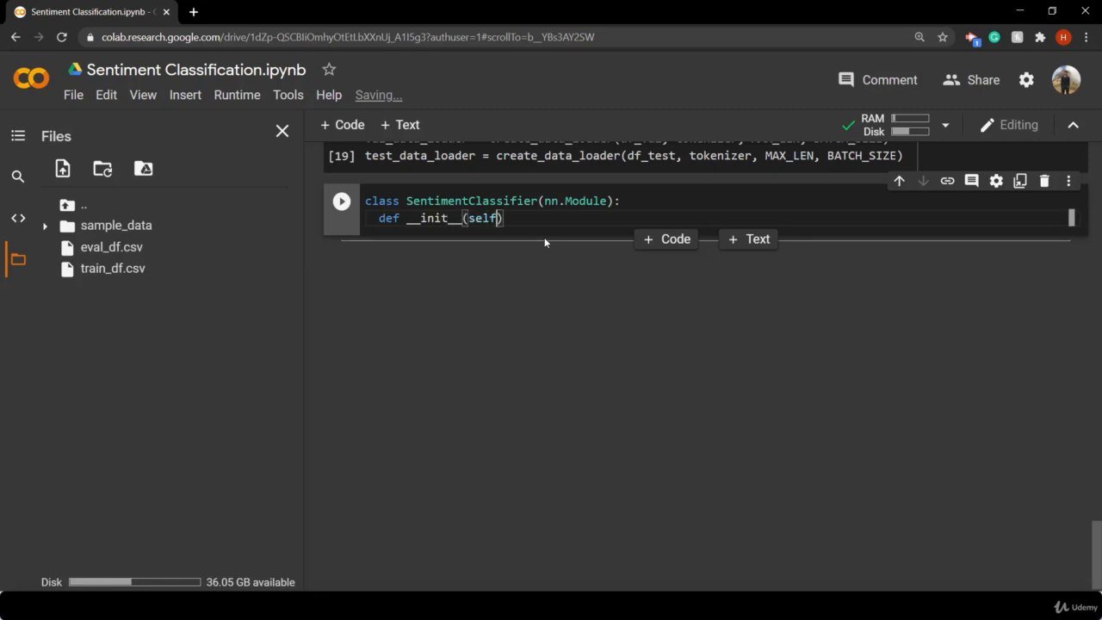
pyautogui.write(', n')
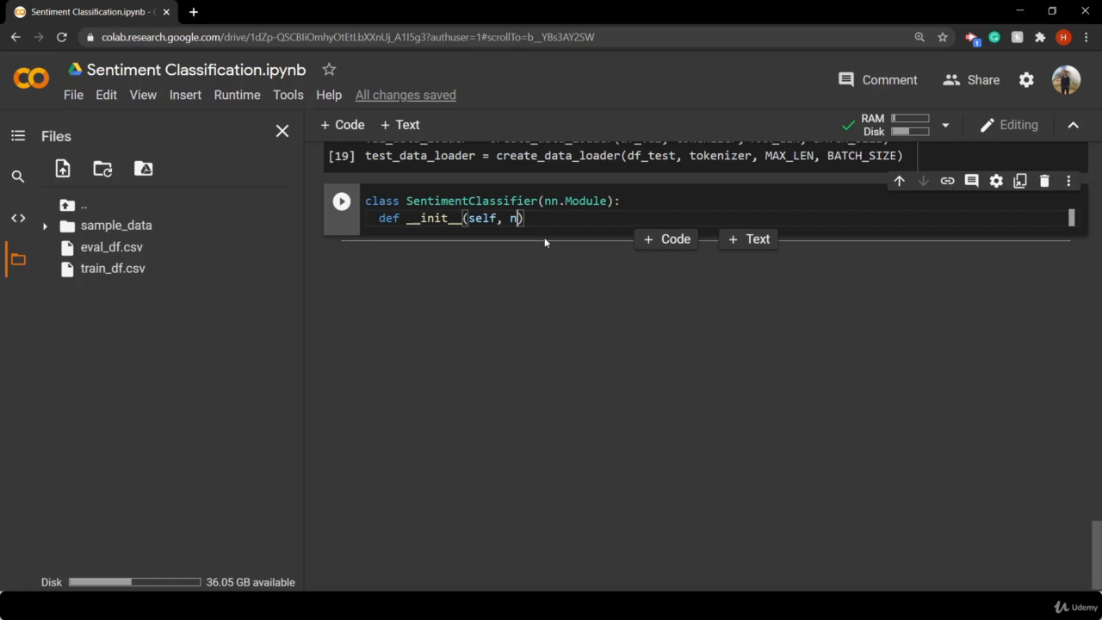
pyautogui.write('_cll')
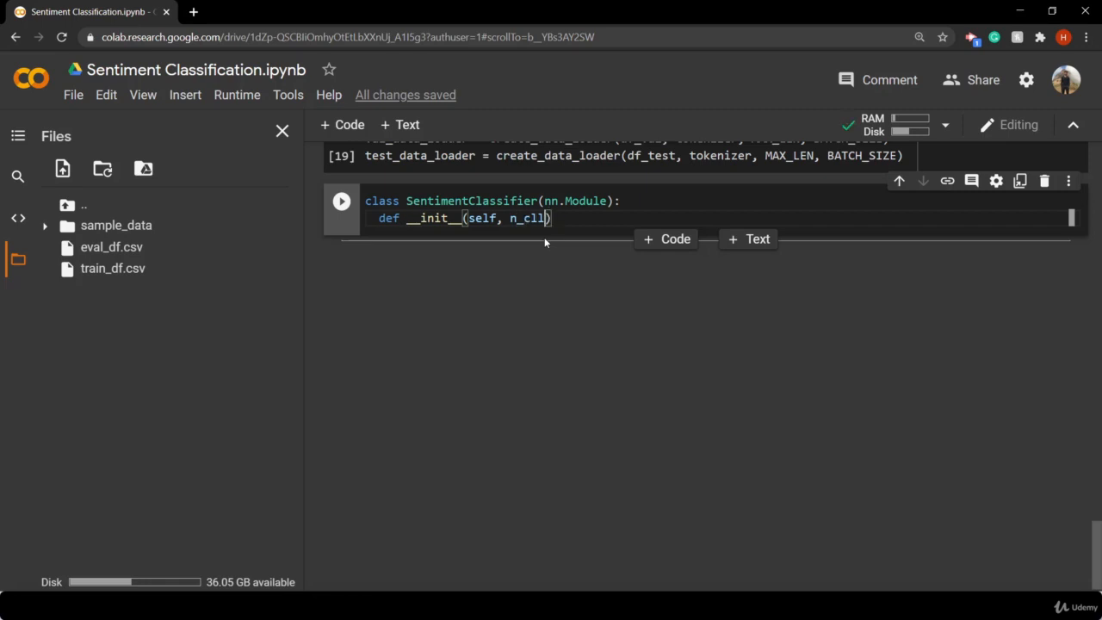
pyautogui.write('assrs')
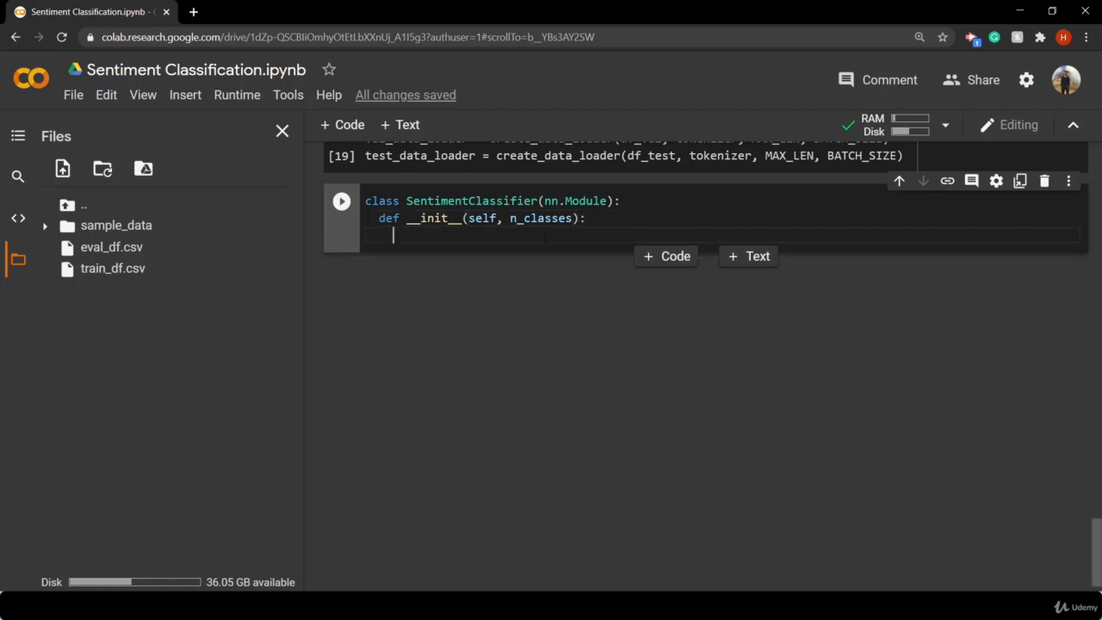
# Call the parent initialiser with `super(SentimentClassifier, self).__init__()`
pyautogui.write('su')
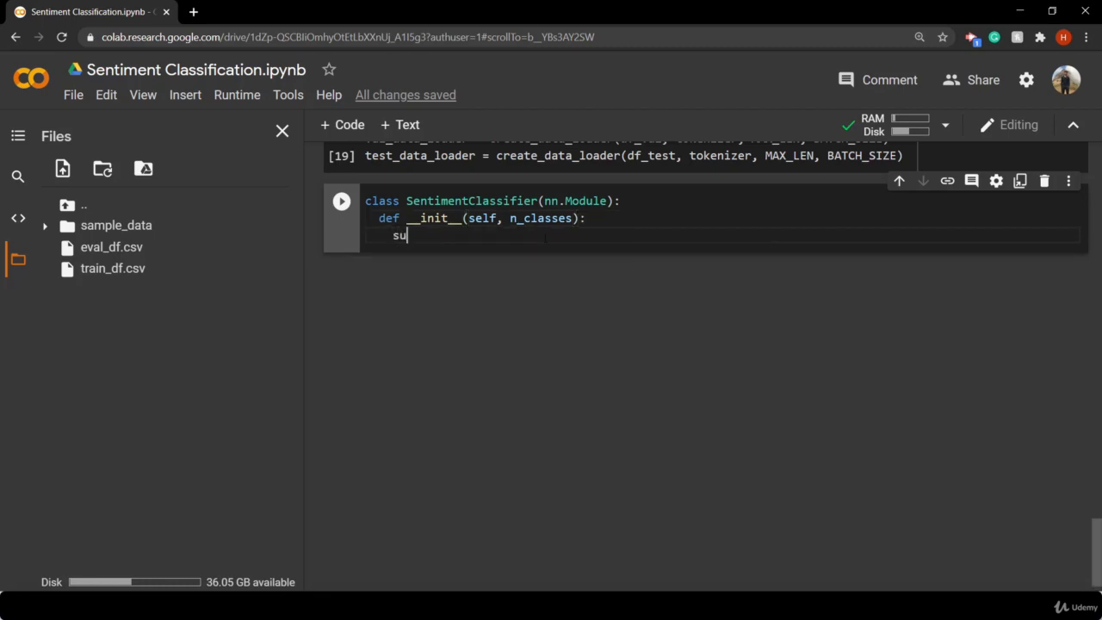
pyautogui.write('per')
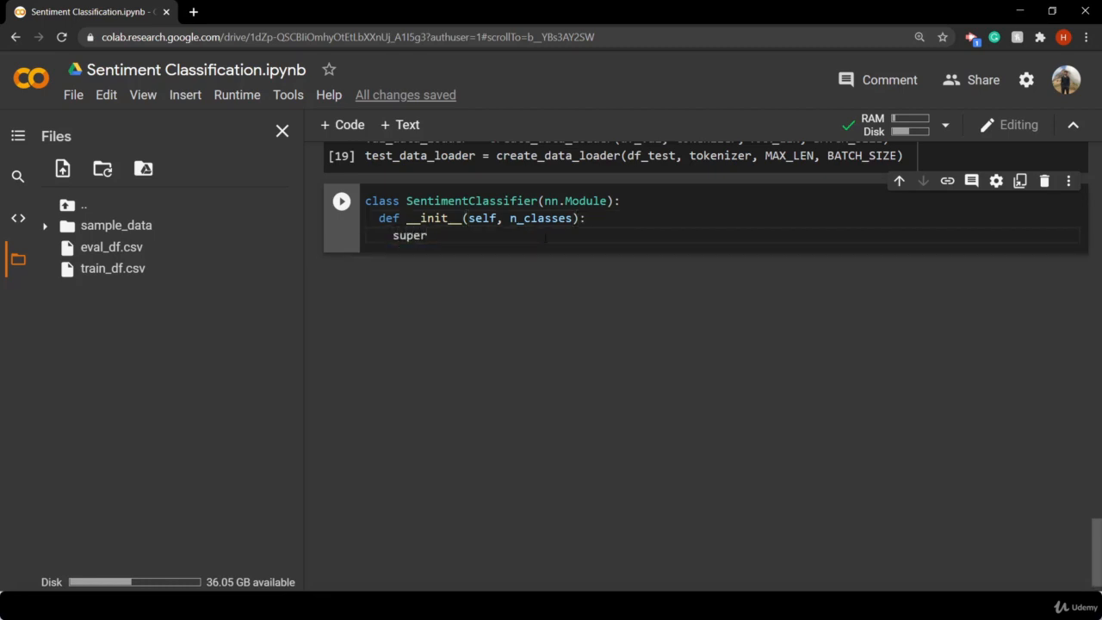
pyautogui.write('(s)')
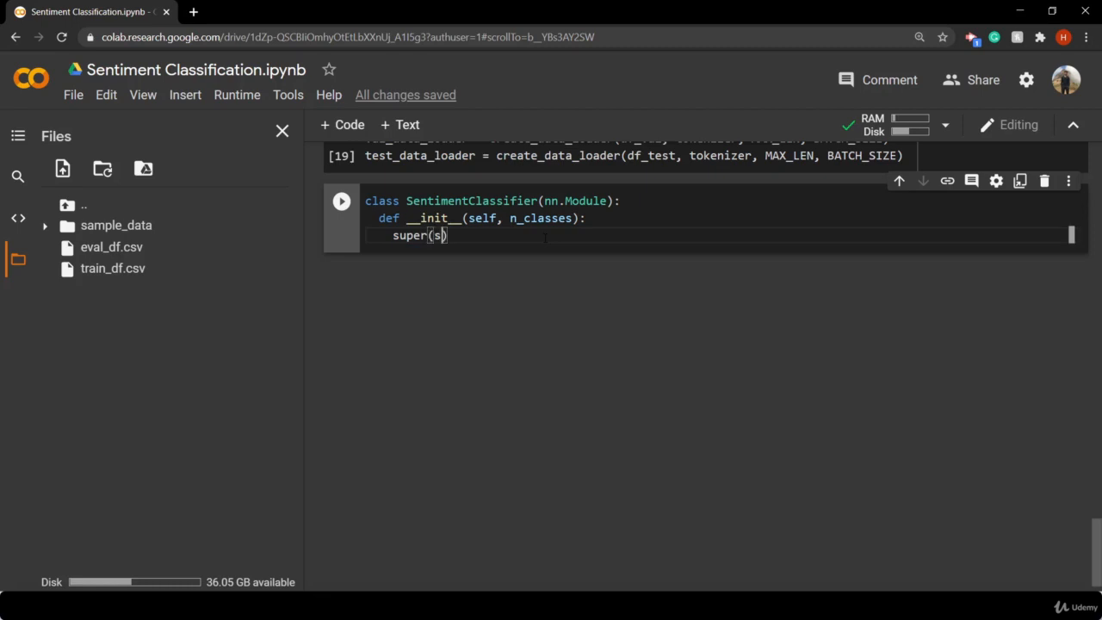
pyautogui.write('Sent')
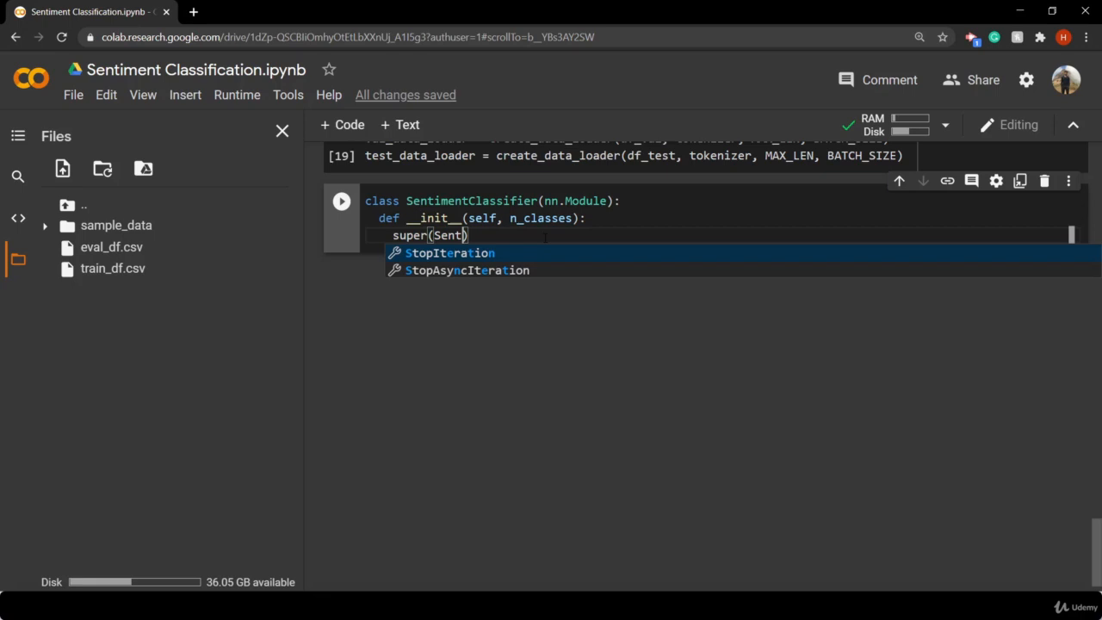
pyautogui.write('iment')
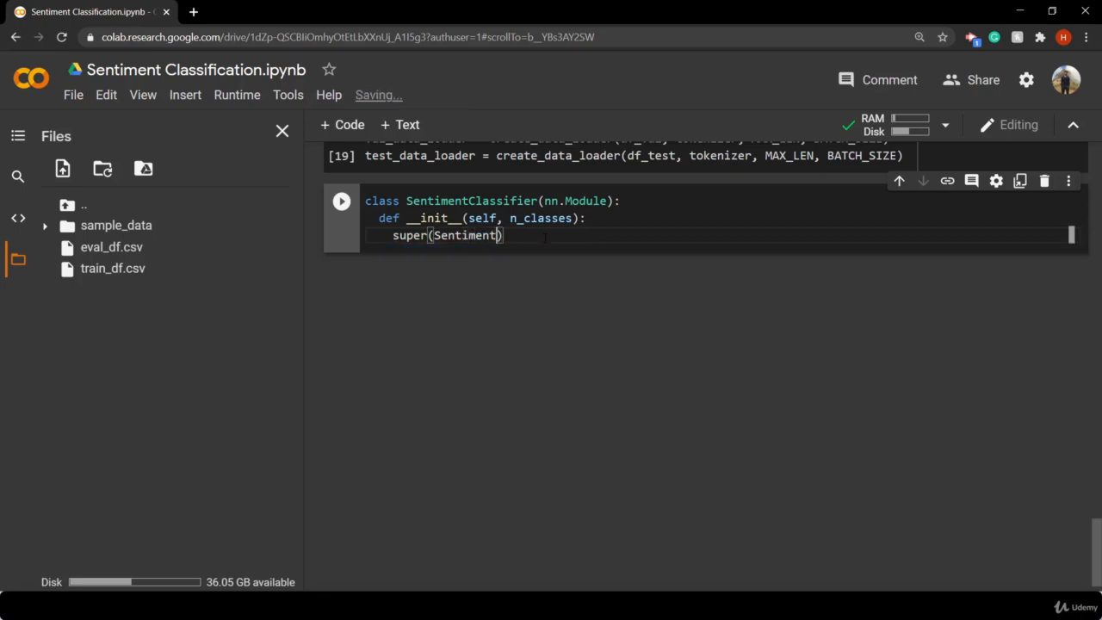
pyautogui.write('Classifier')
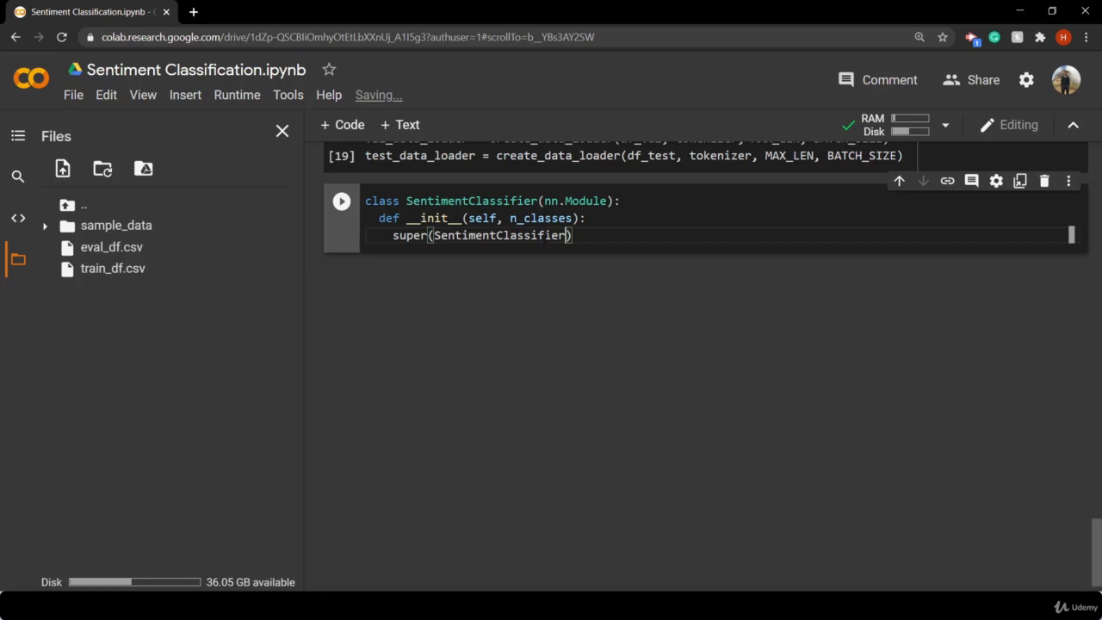
pyautogui.write(', sel')
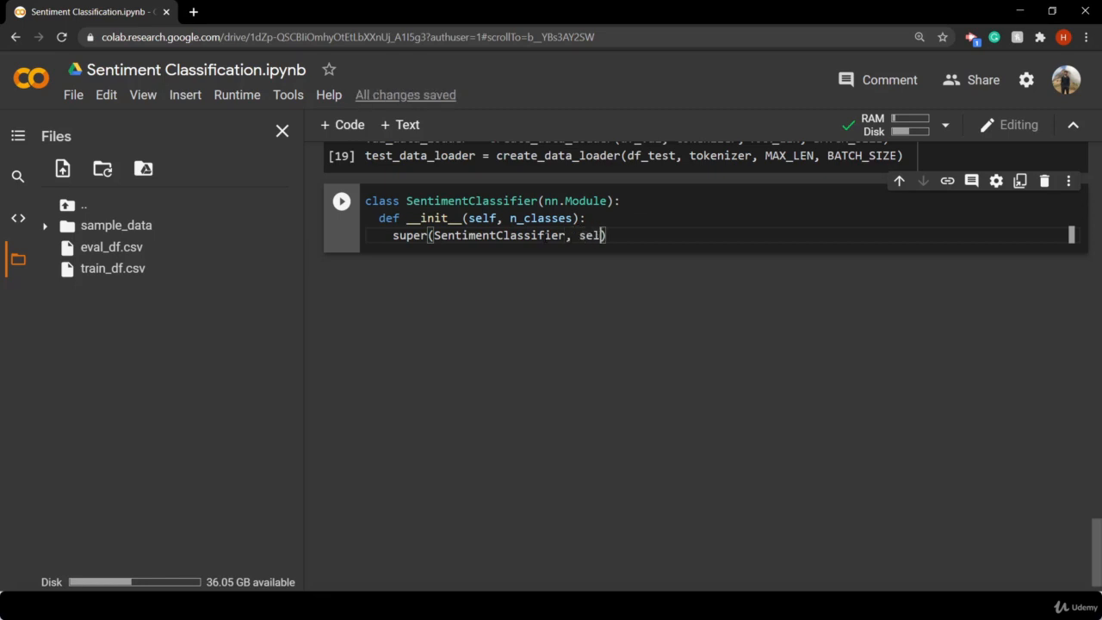
pyautogui.write('f)')
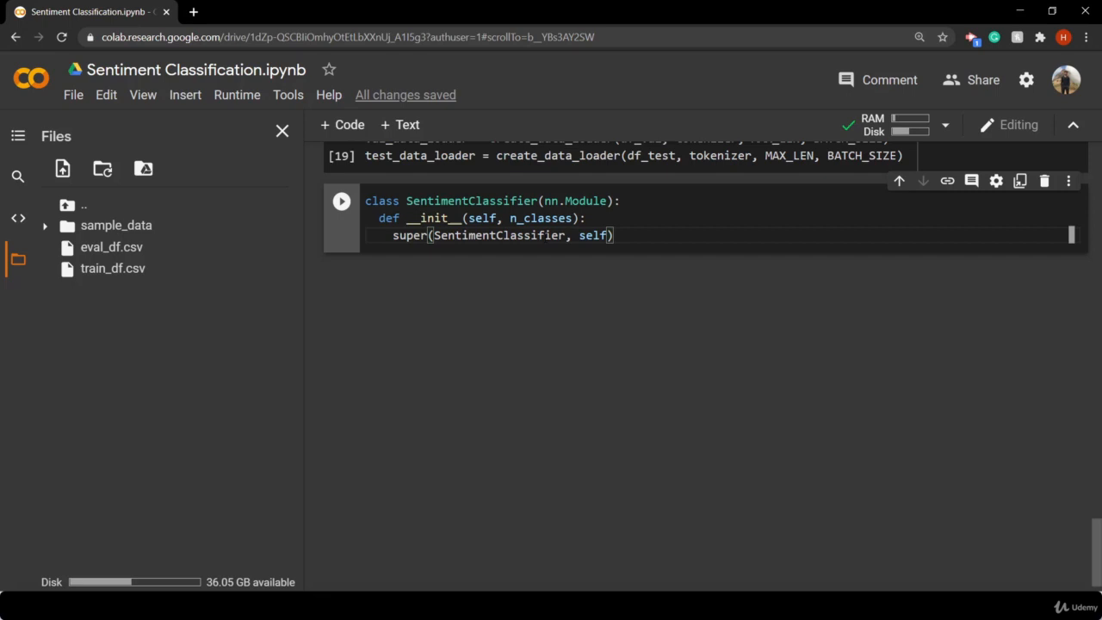
pyautogui.write('.__init__(')
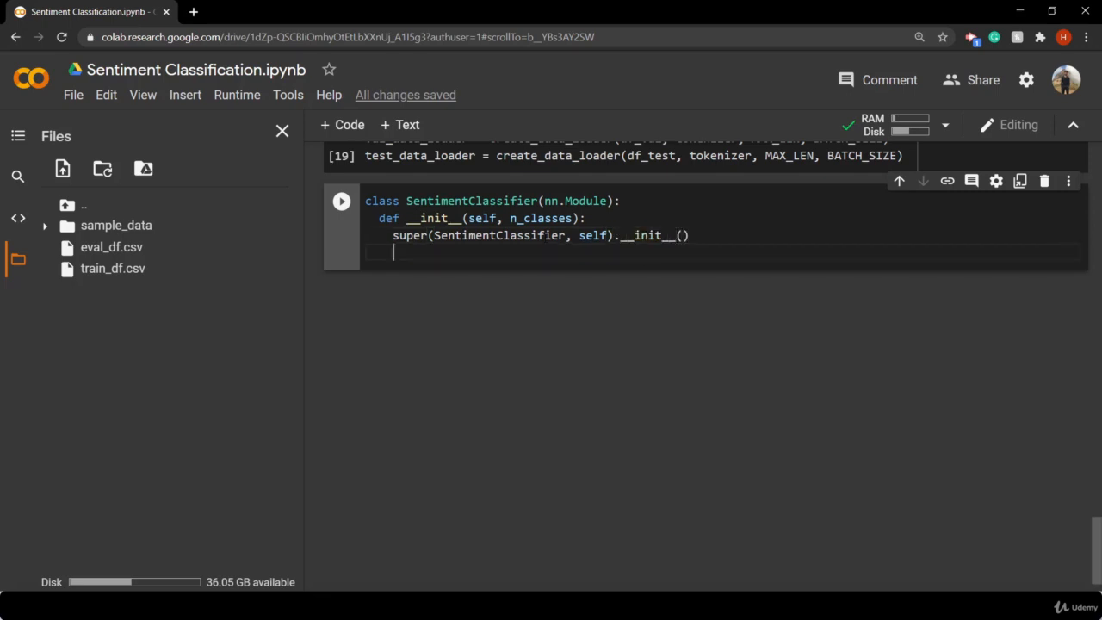
# Assign `self.bert = BertModel.from_pretrained(PRE_TRAINED_MODEL_NAME)` in the constructor
pyautogui.write('self')
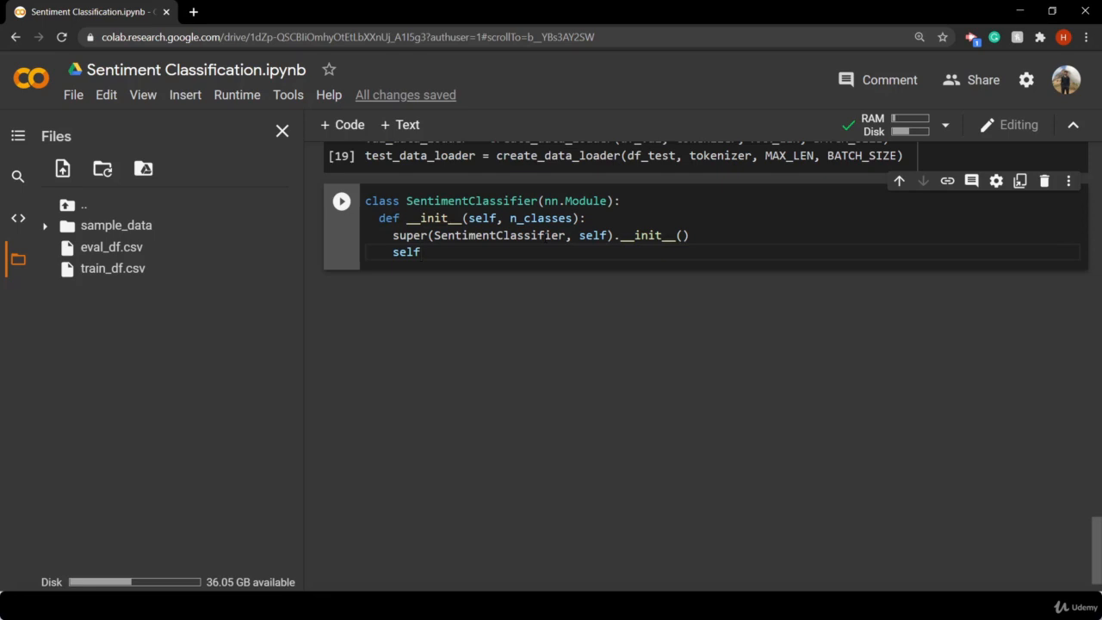
pyautogui.write('.bert =')
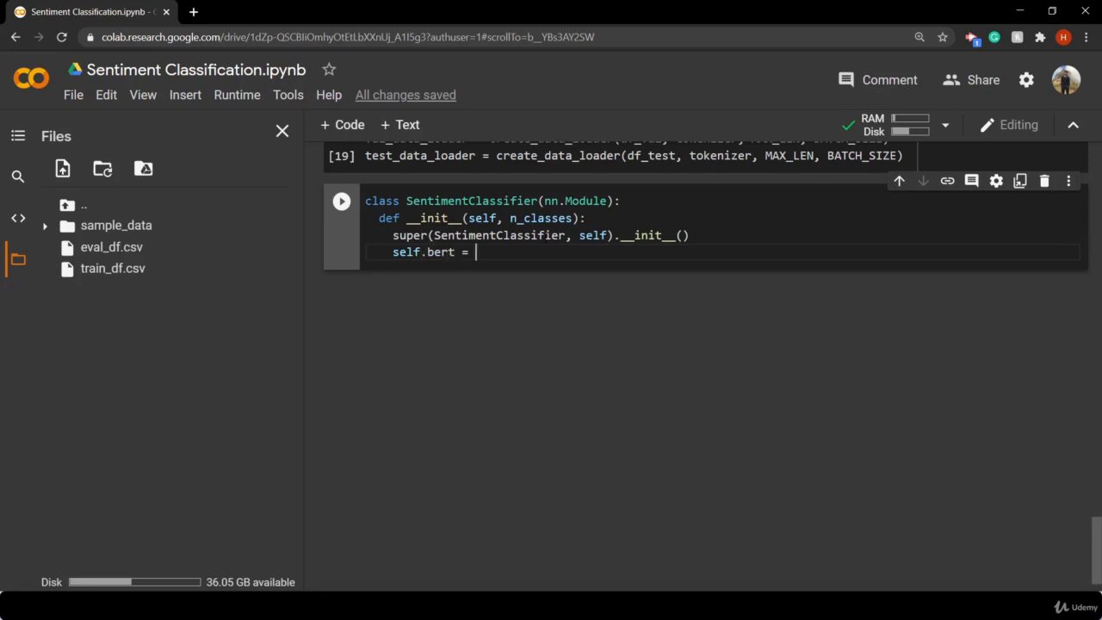
pyautogui.write('B')
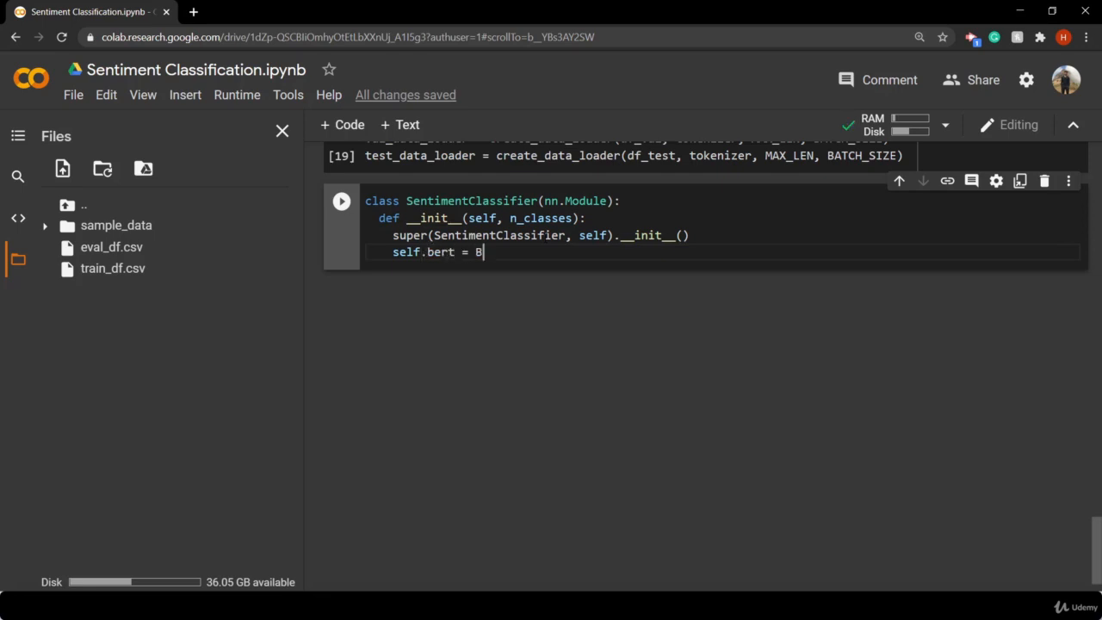
pyautogui.write('ertModel')
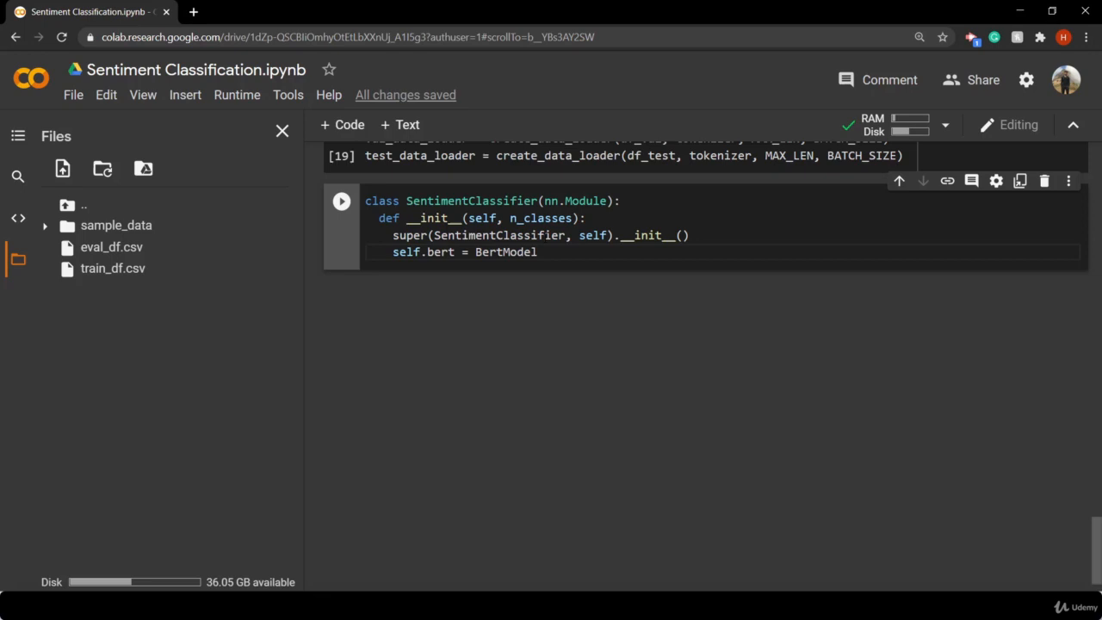
pyautogui.write('.fro')
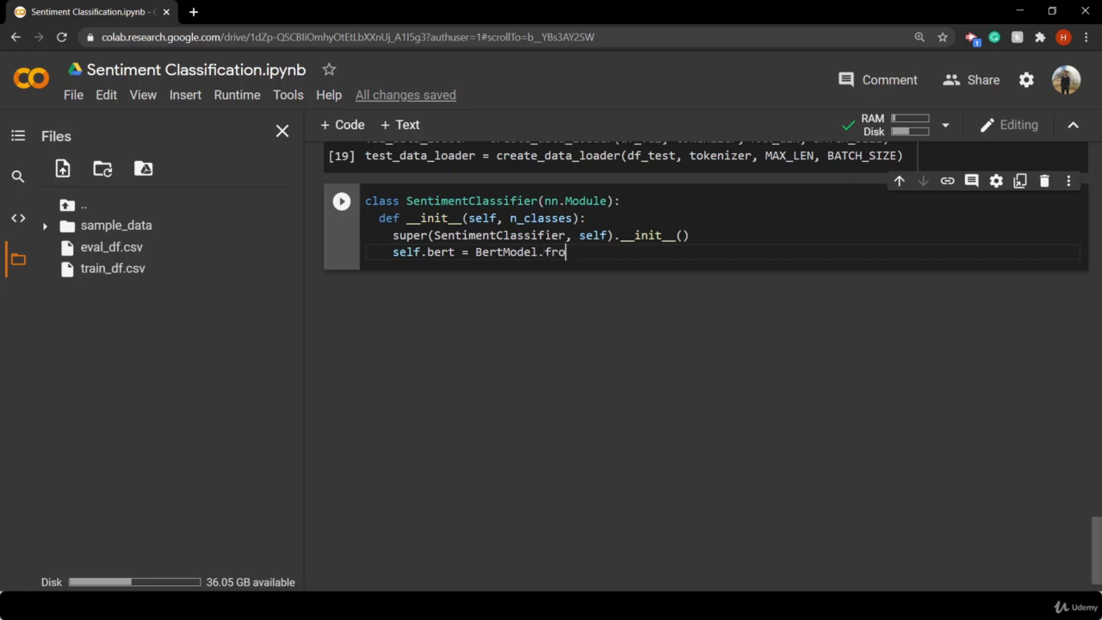
pyautogui.write('m')
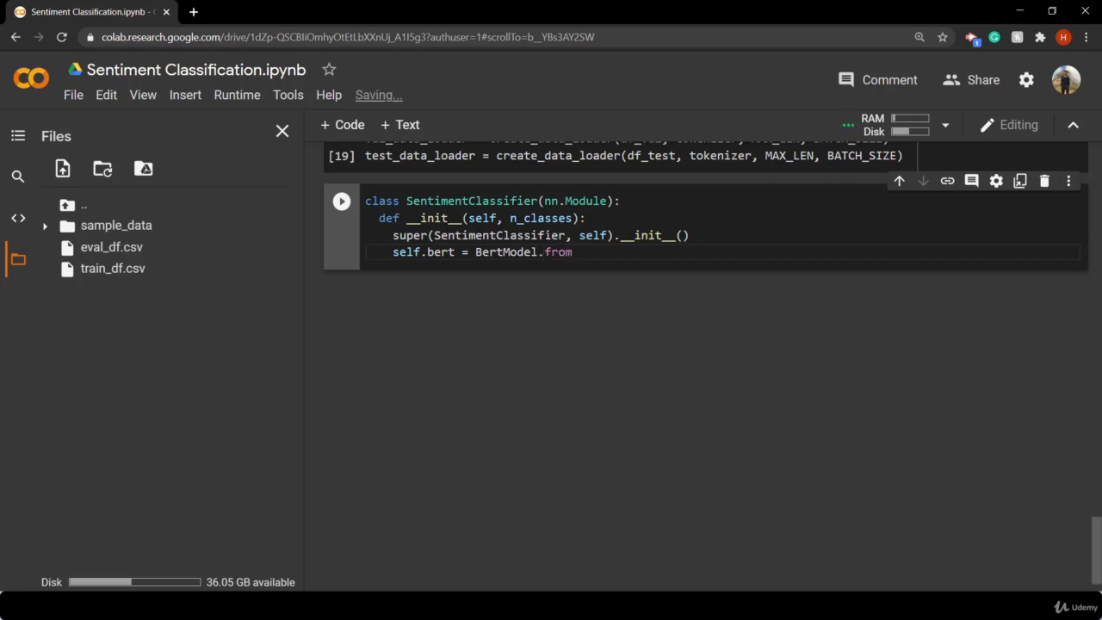
pyautogui.write('_pret')
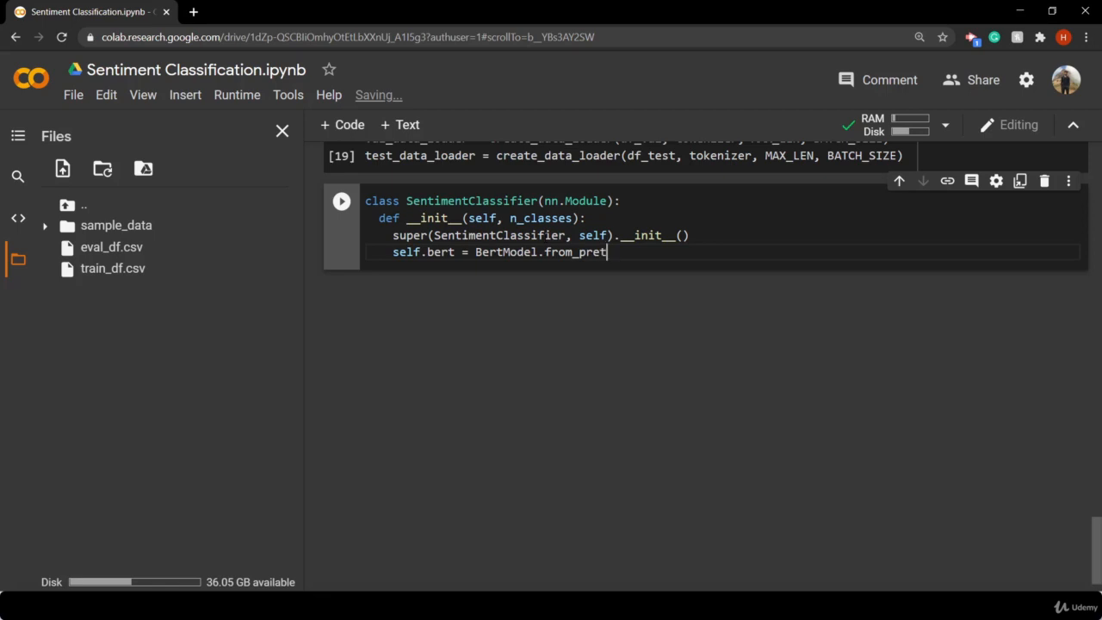
pyautogui.write('rained')
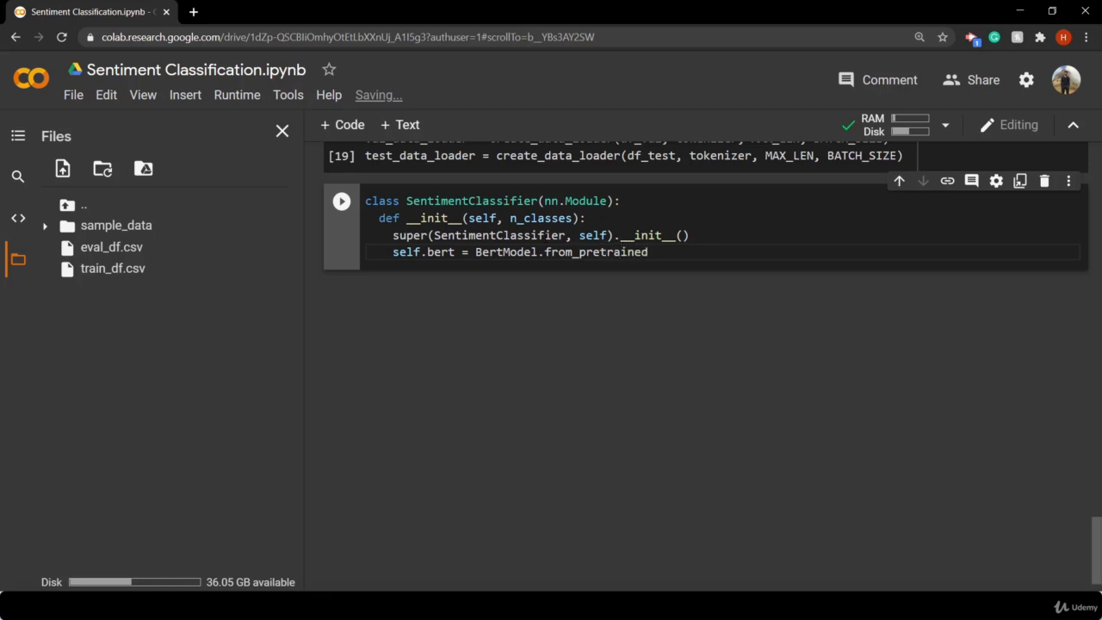
pyautogui.write('(PRE_TRAINED_MODEL_NAME')
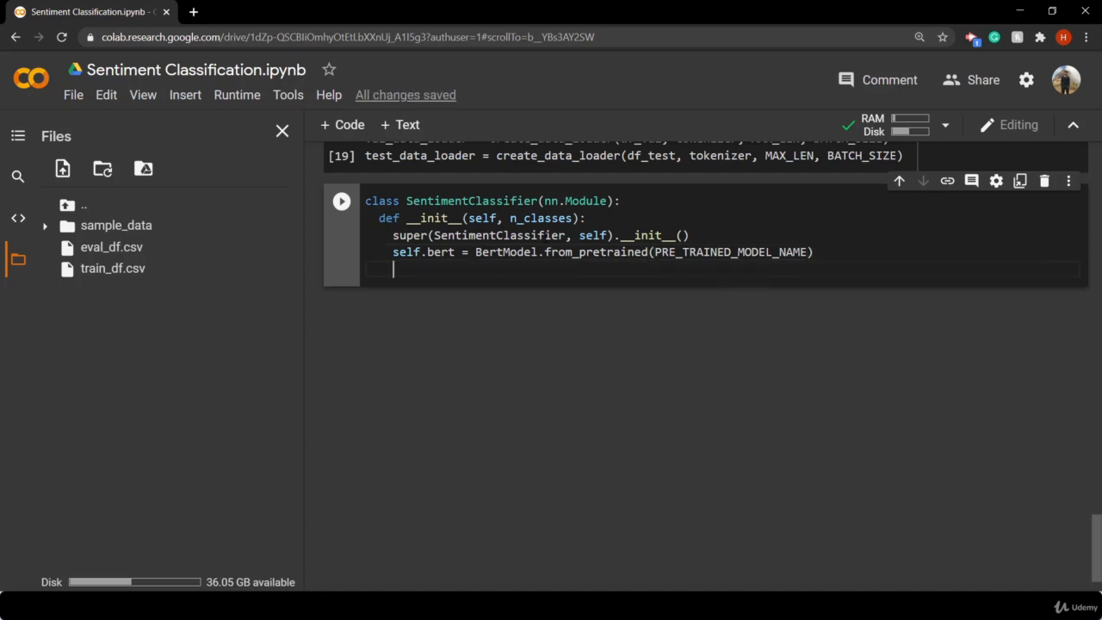
# Begin the output layer assignment `self.out = nn.Linear(` with the Linear autocomplete
pyautogui.write('se')
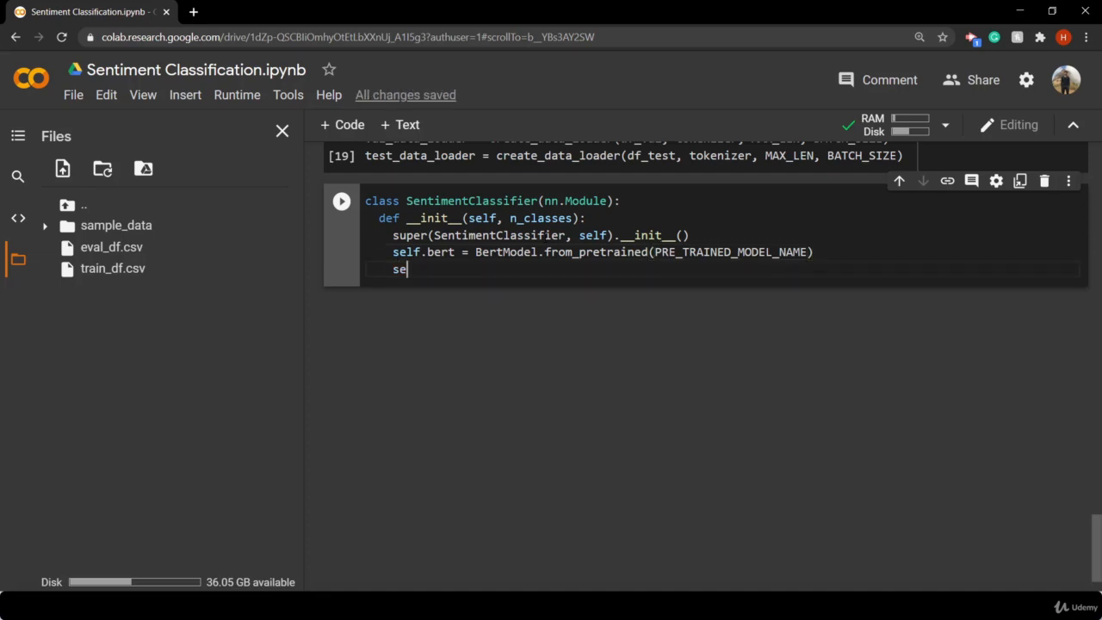
pyautogui.write('lf.out')
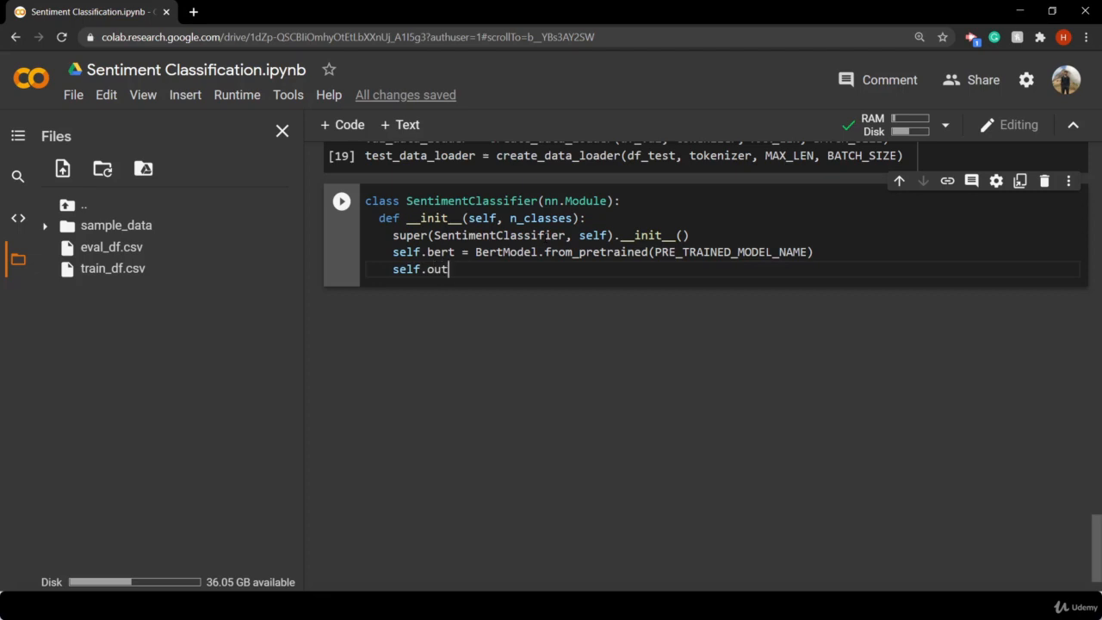
pyautogui.write('= nn')
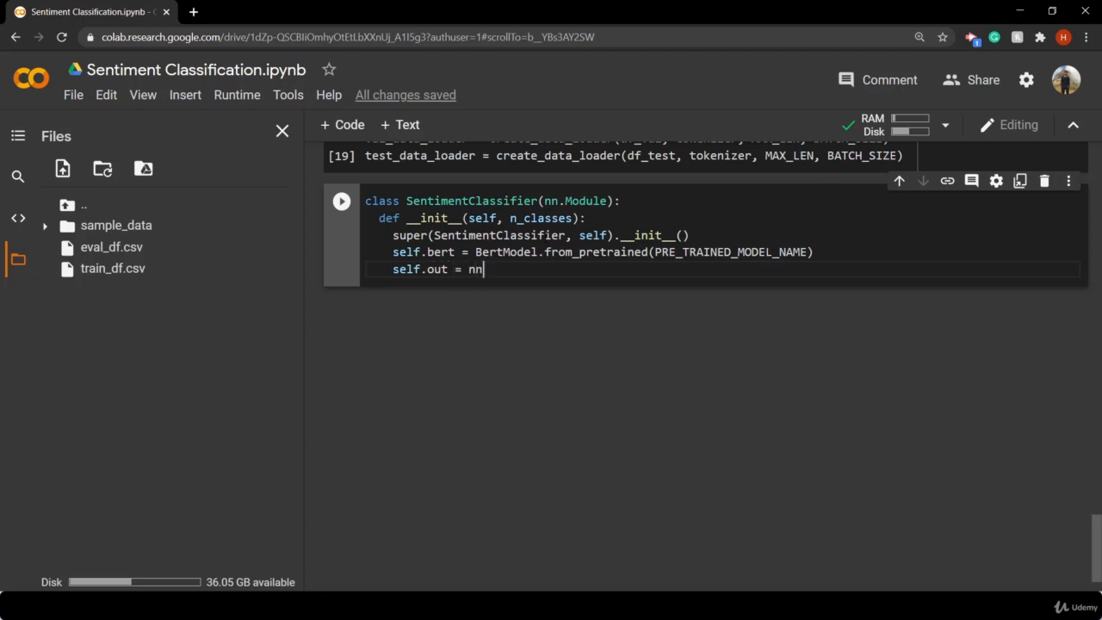
pyautogui.write('.')
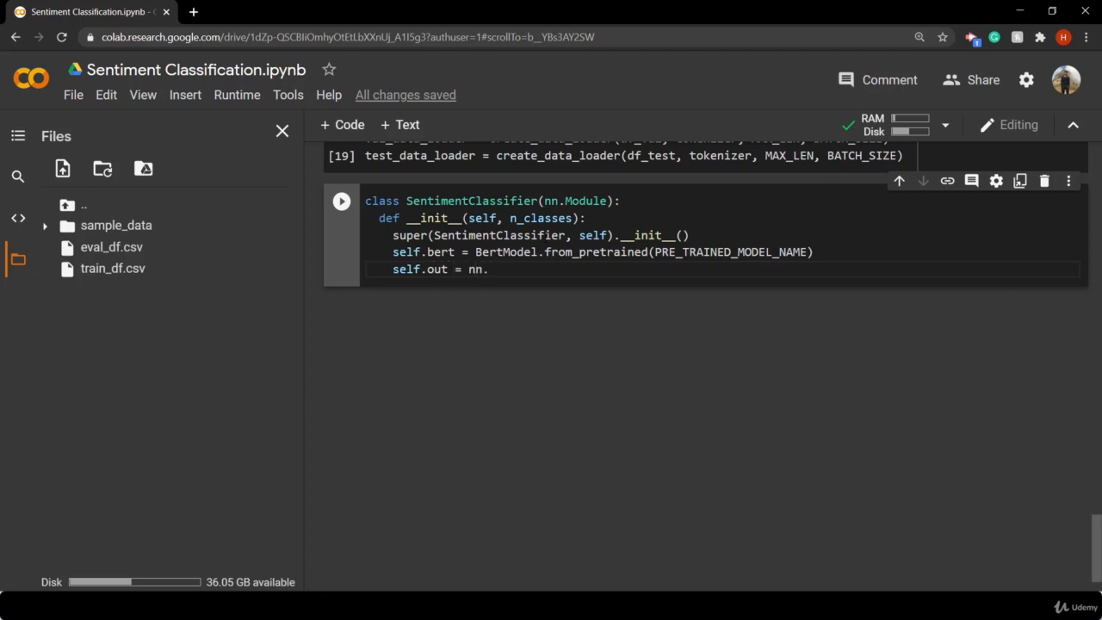
pyautogui.write('Li')
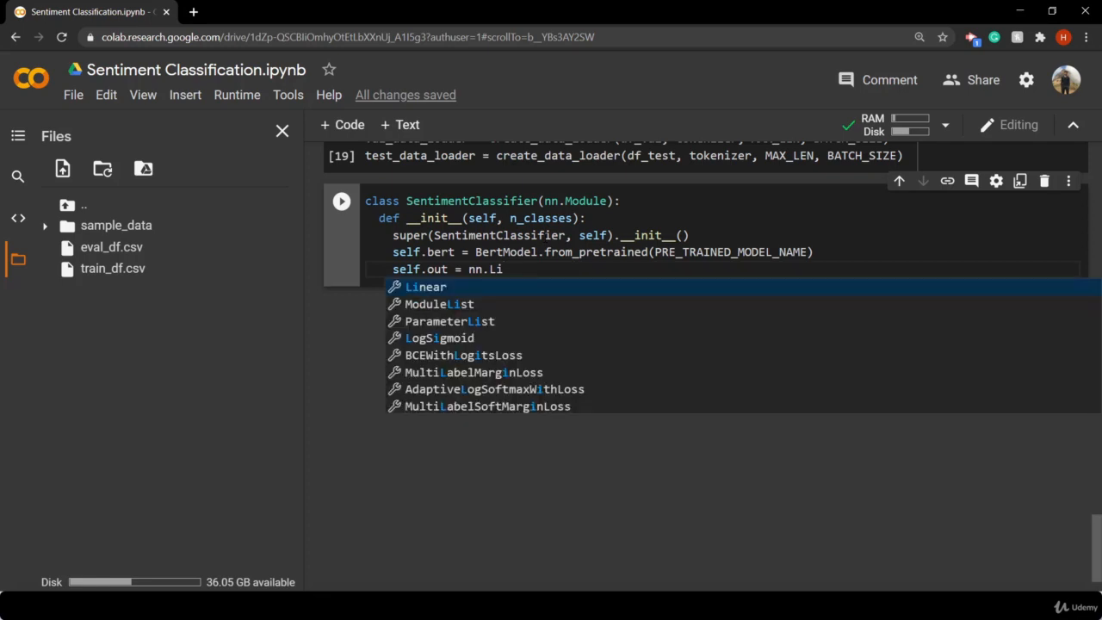
pyautogui.write('near(self.bert')
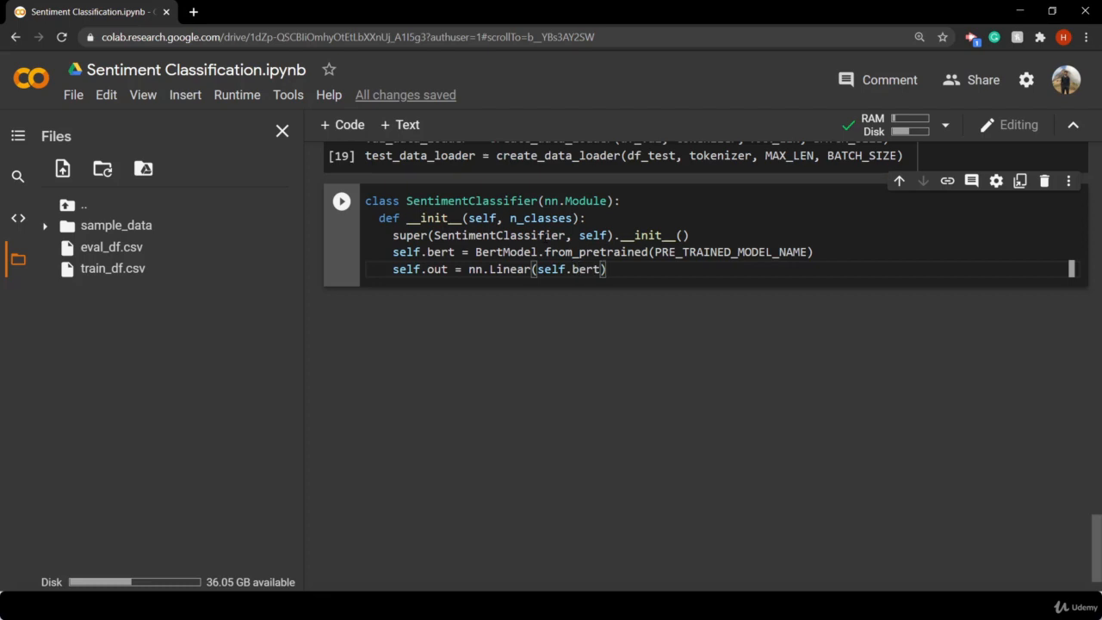
# Give the Linear layer arguments `self.bert.config.hidden_size, n_classes` and begin the next `def` line
pyautogui.write('.config')
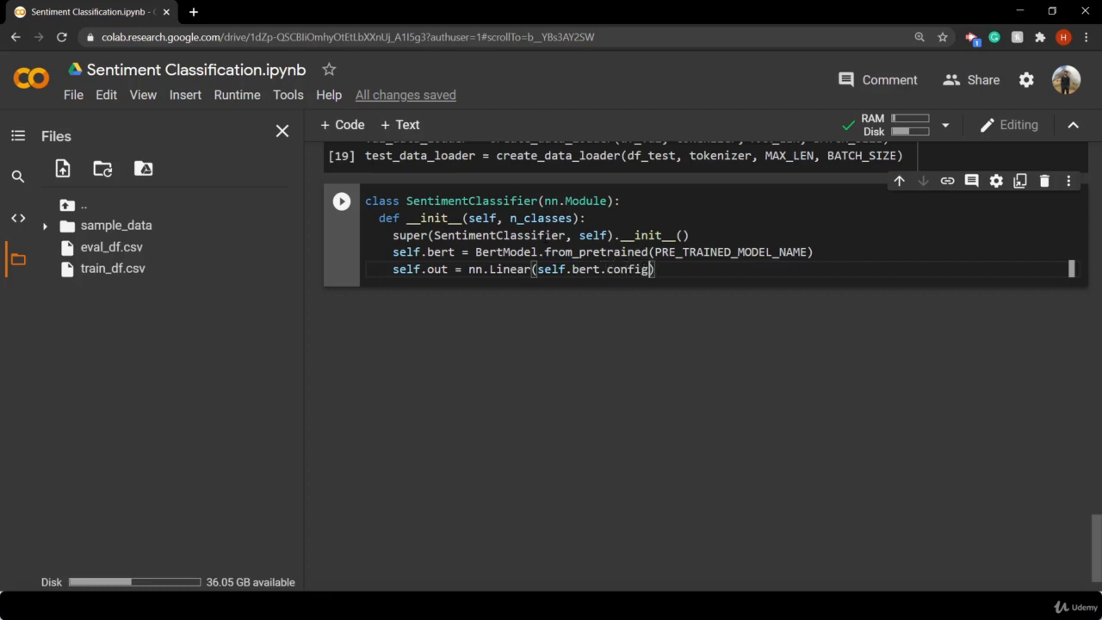
pyautogui.write('.')
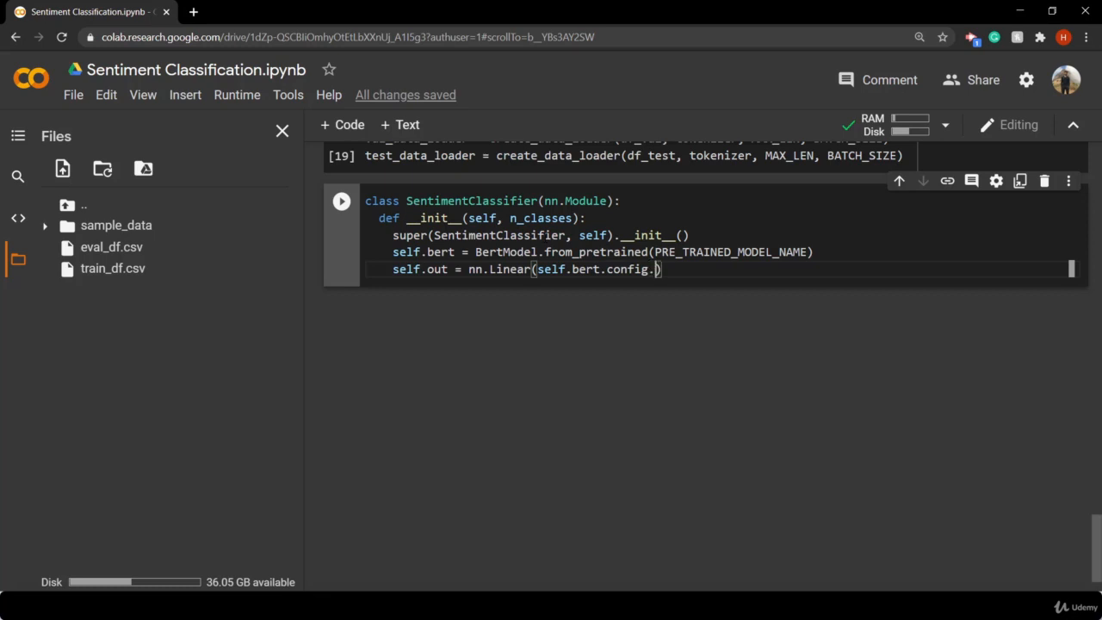
pyautogui.write('hidd')
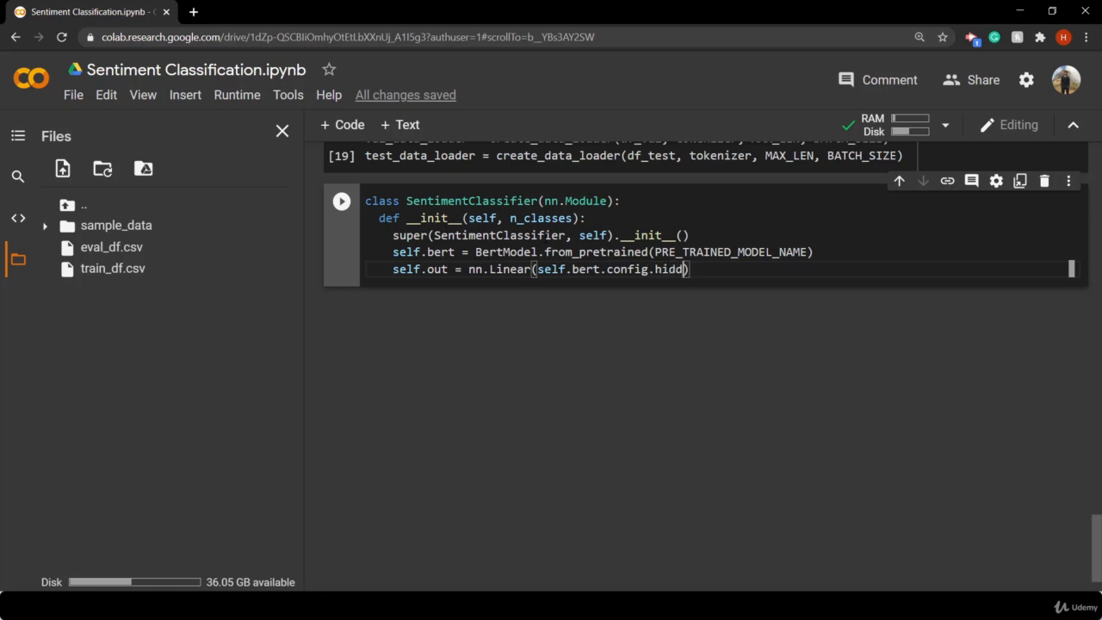
pyautogui.write('en')
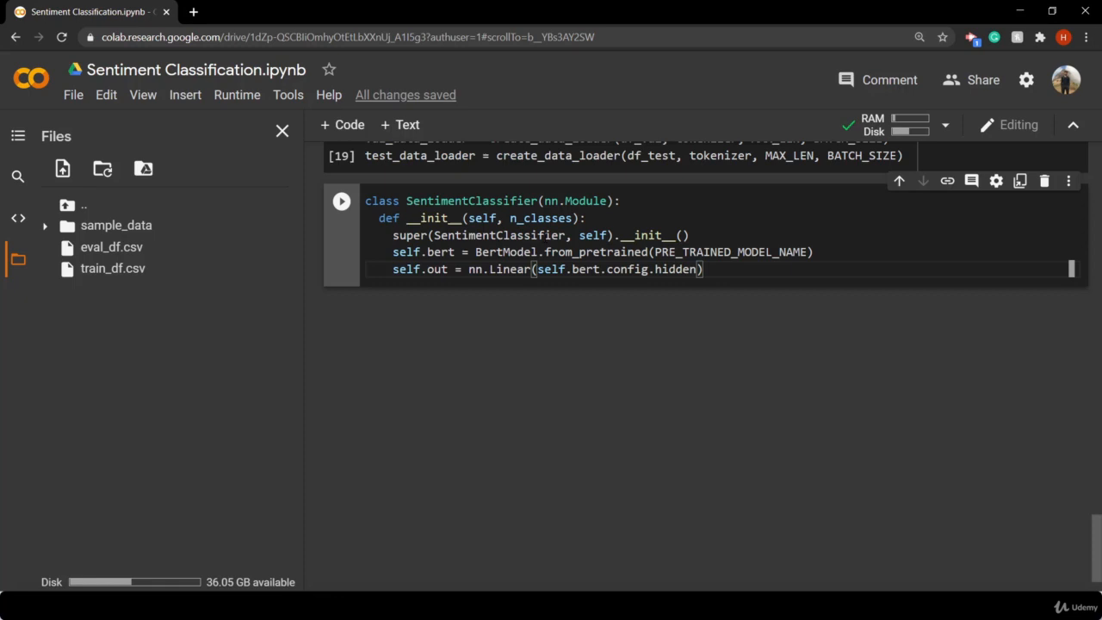
pyautogui.write('_size')
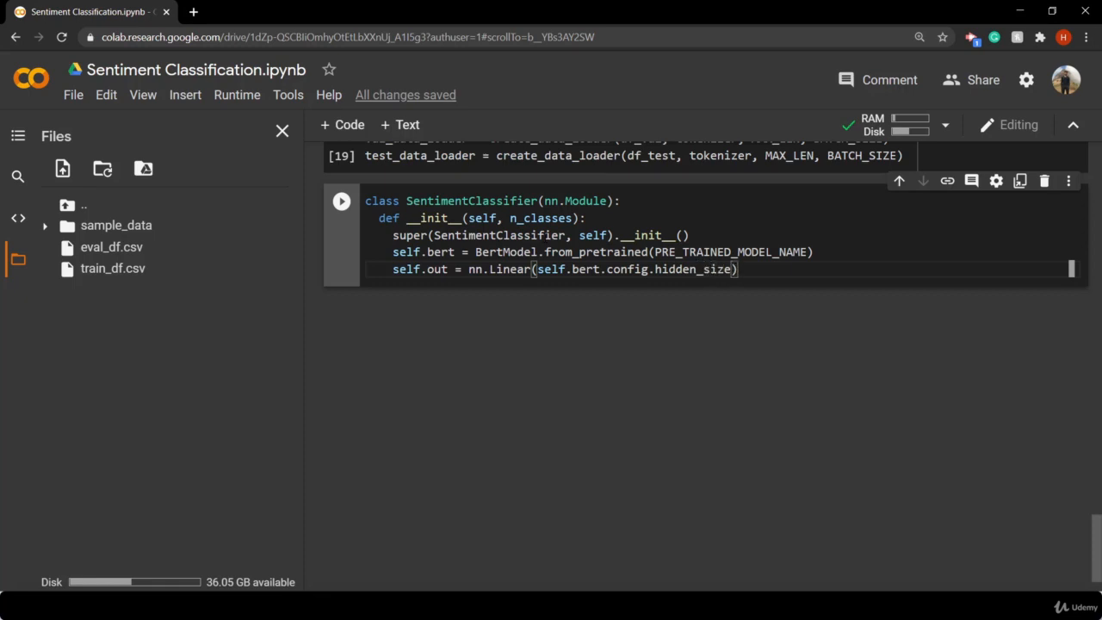
pyautogui.write(',')
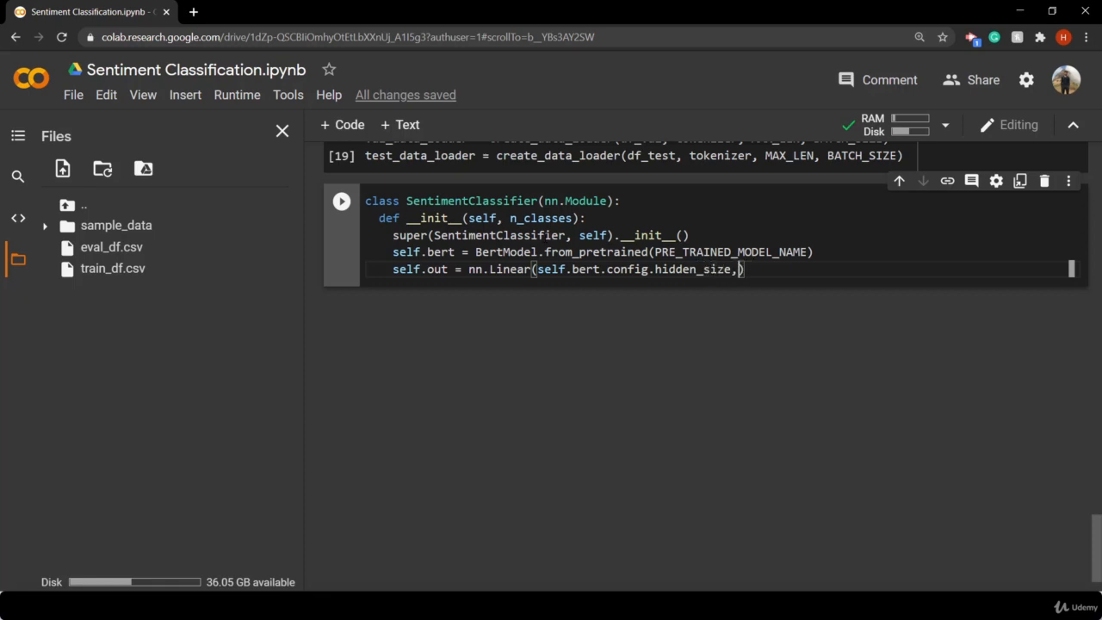
pyautogui.write('n')
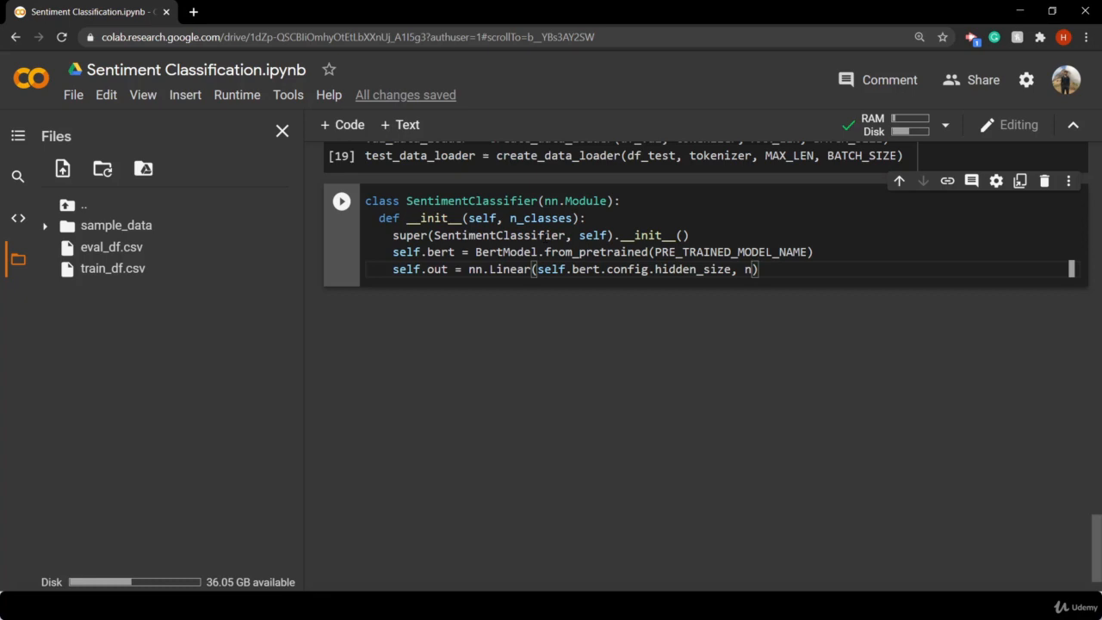
pyautogui.write('_classes')
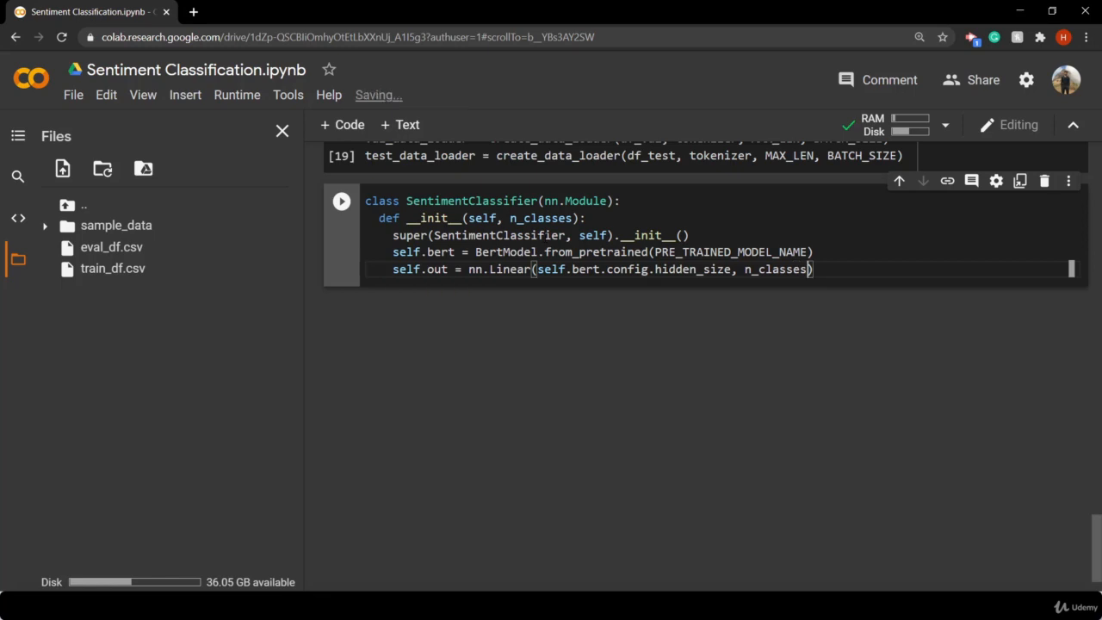
pyautogui.write('de')
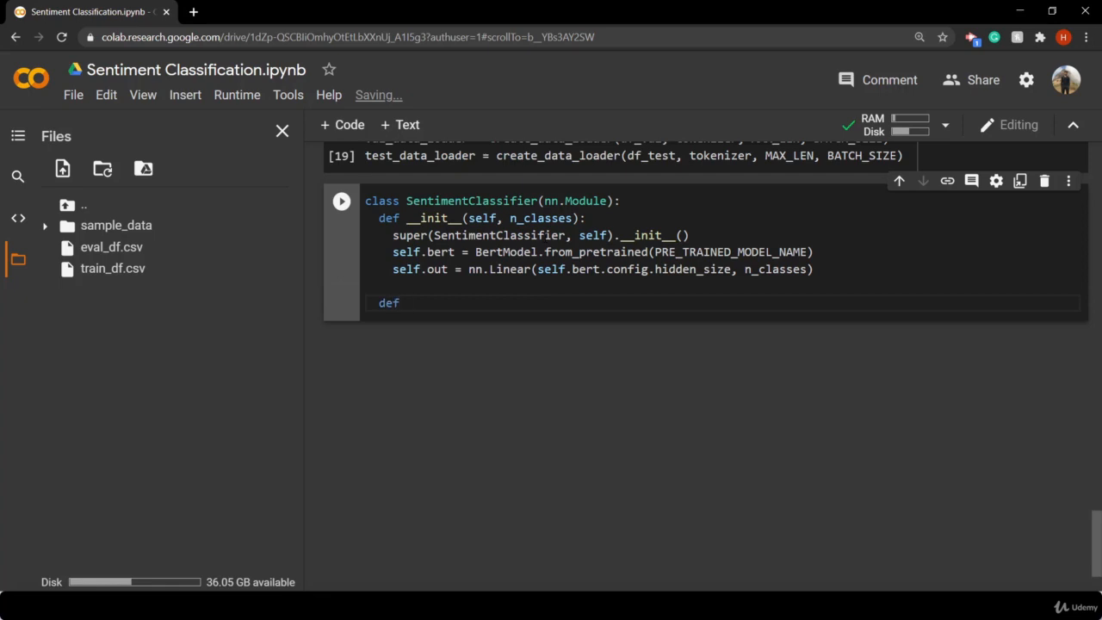
# Write `def forward(self, input_ids, attention_mask):` and begin its body
pyautogui.write('fo')
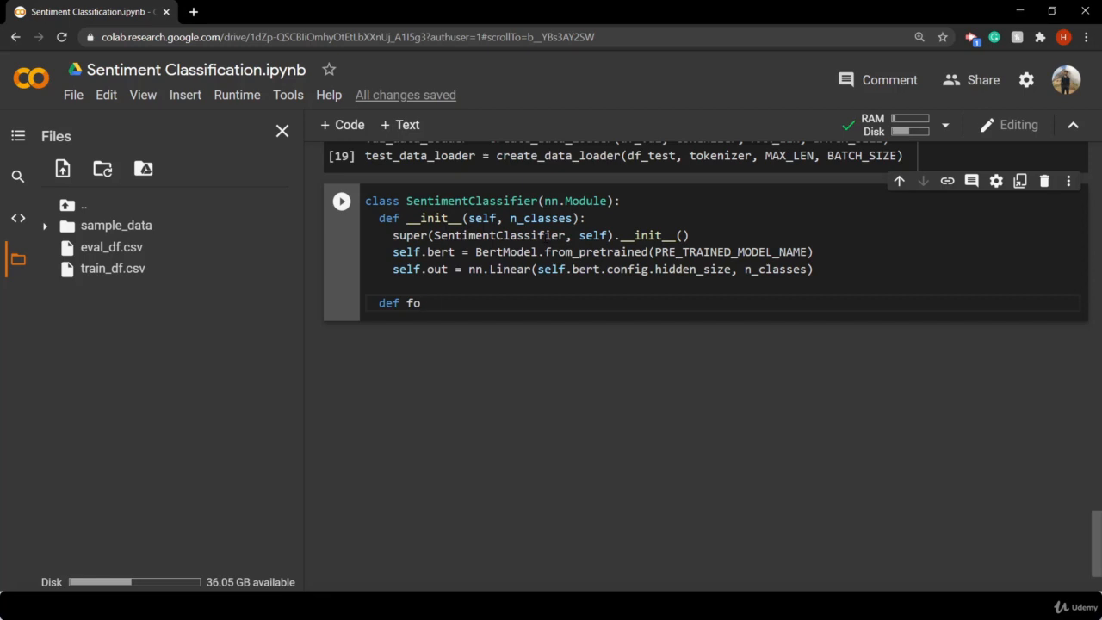
pyautogui.write('rward')
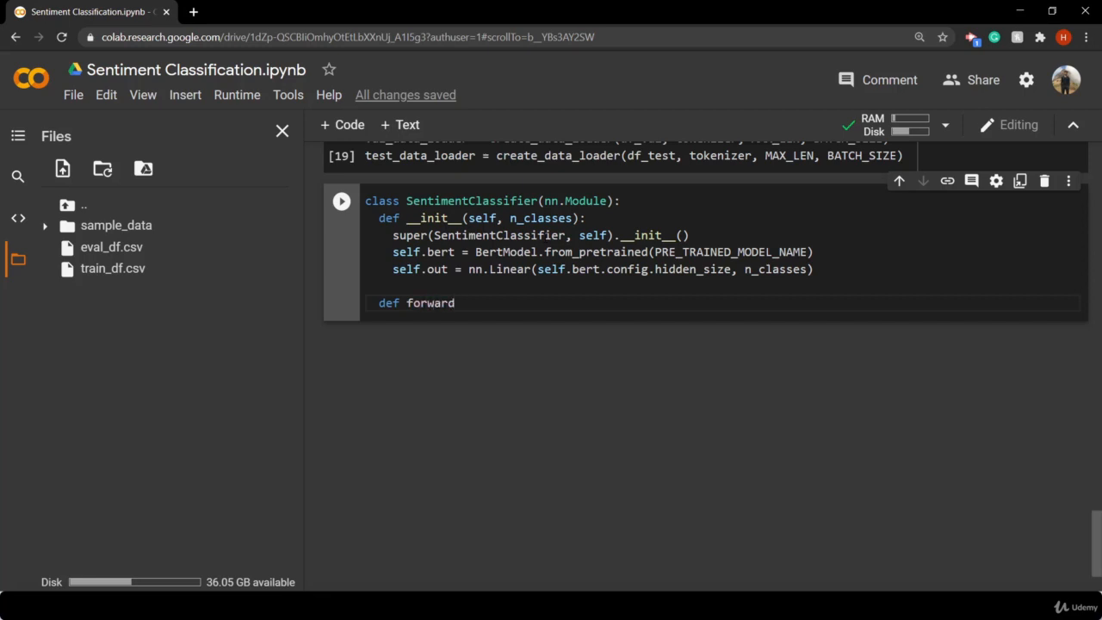
pyautogui.write('(self')
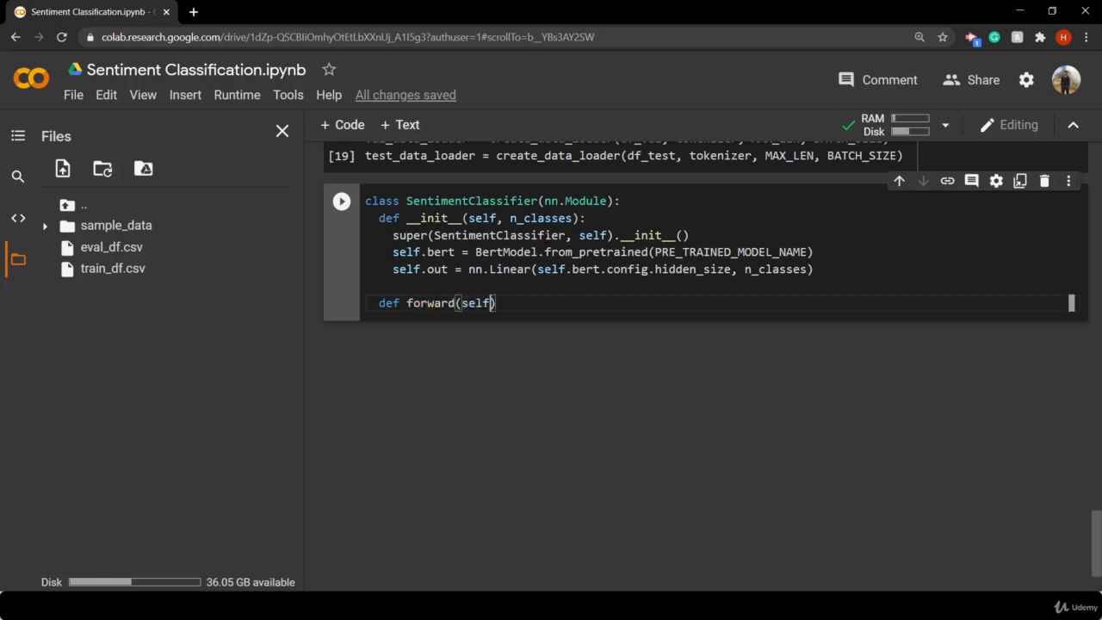
pyautogui.write(',i')
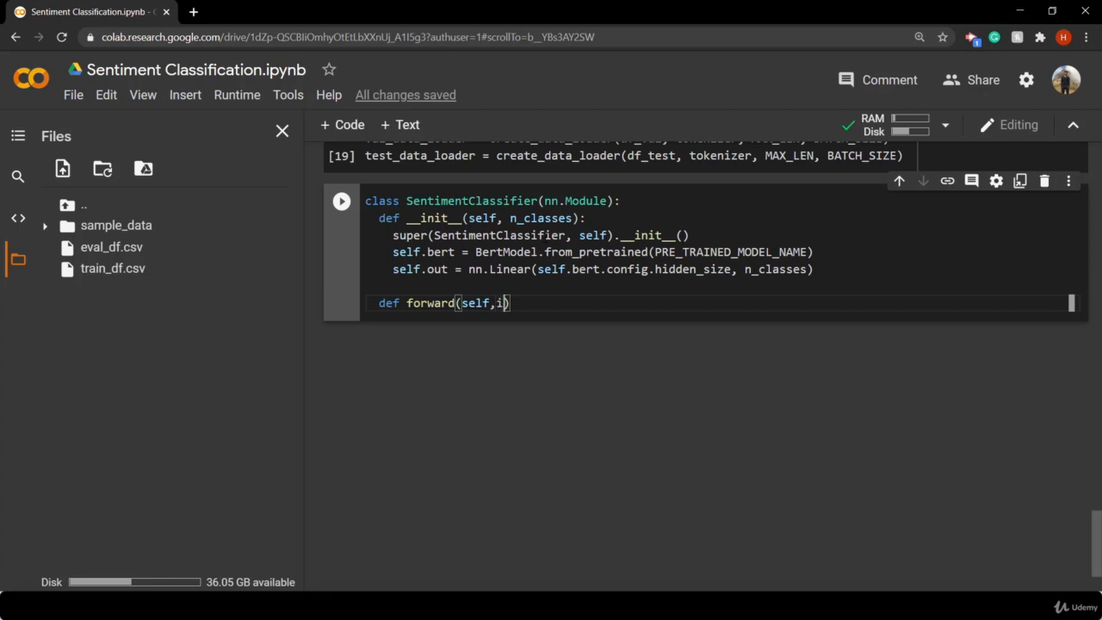
pyautogui.write('n')
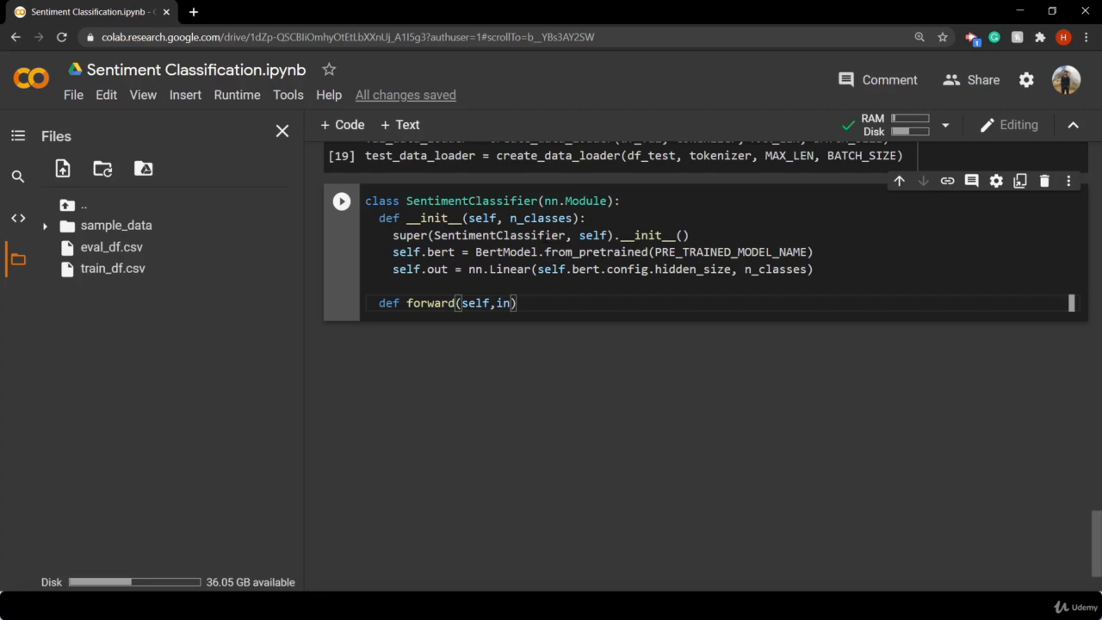
pyautogui.write('in')
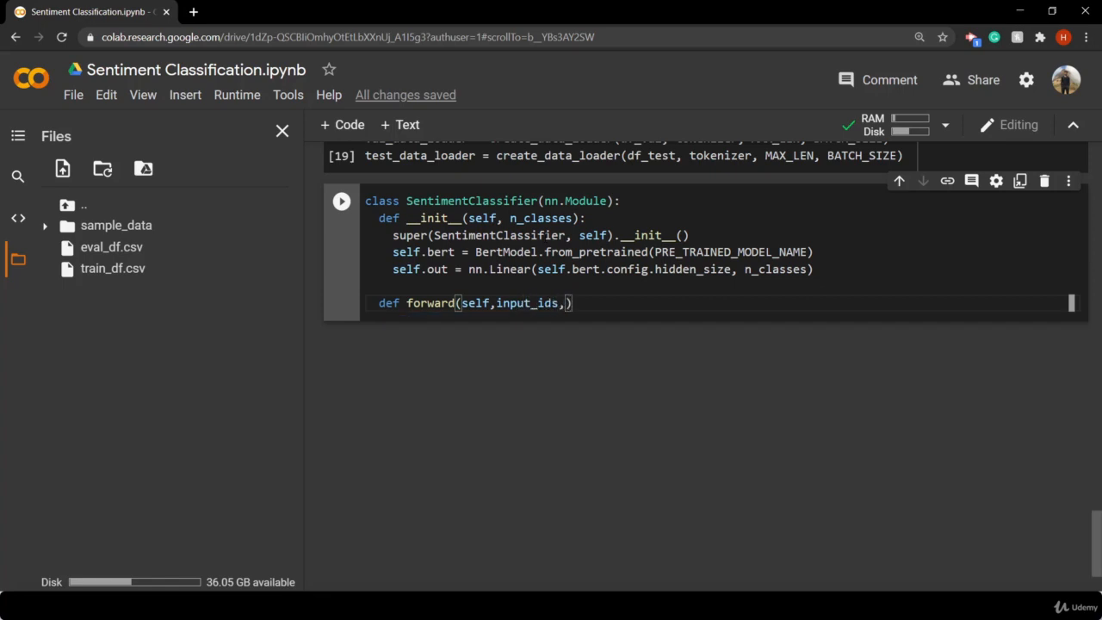
pyautogui.write('atten')
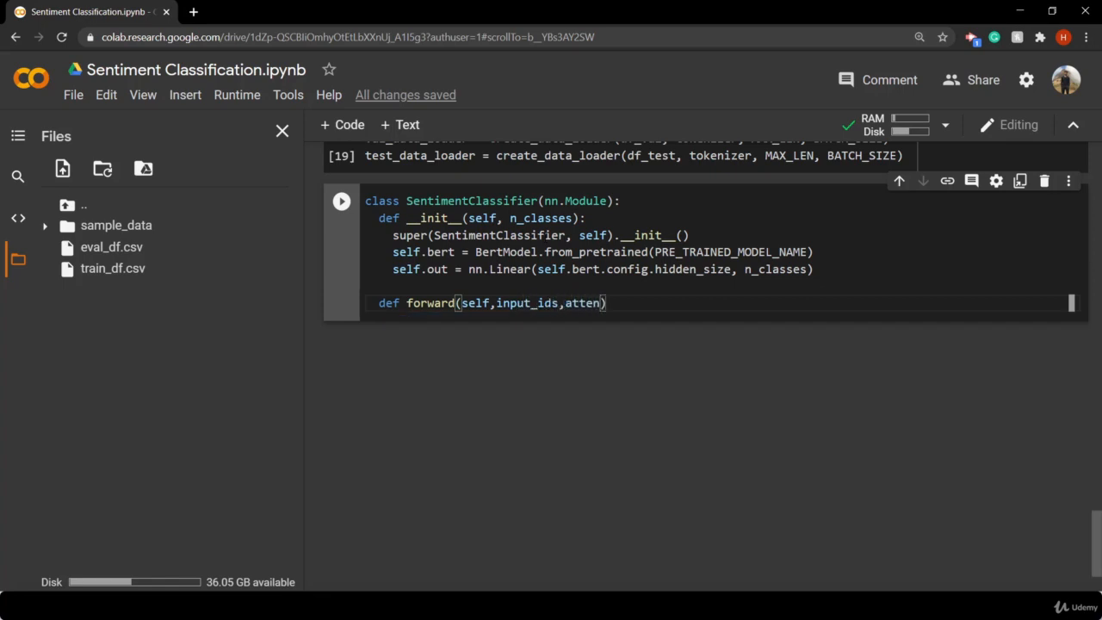
pyautogui.write('tion_mask')
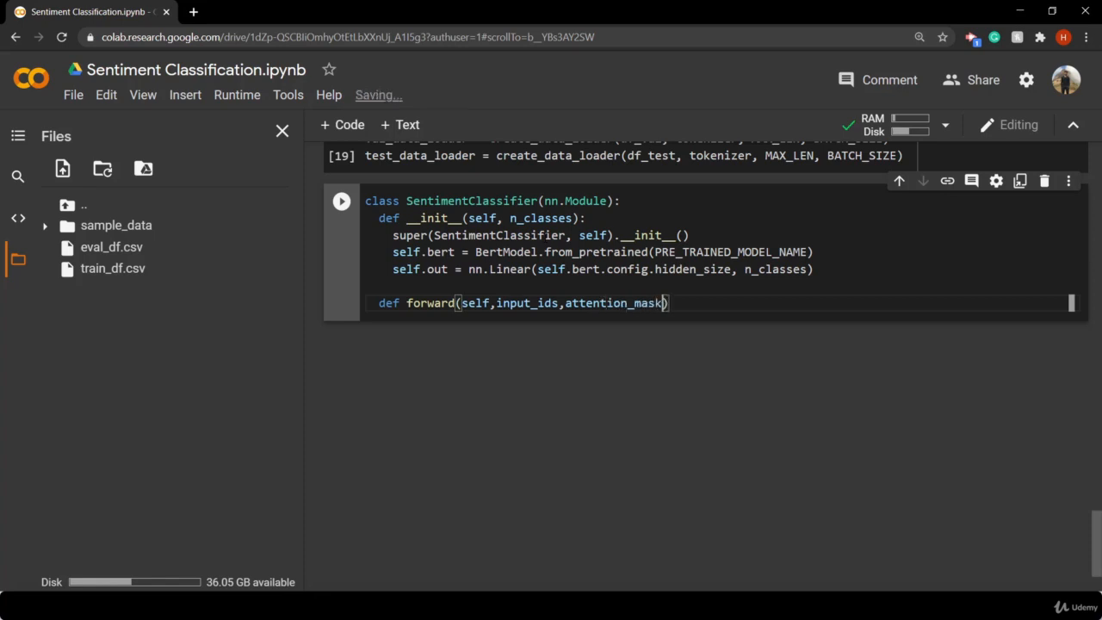
pyautogui.write(':')
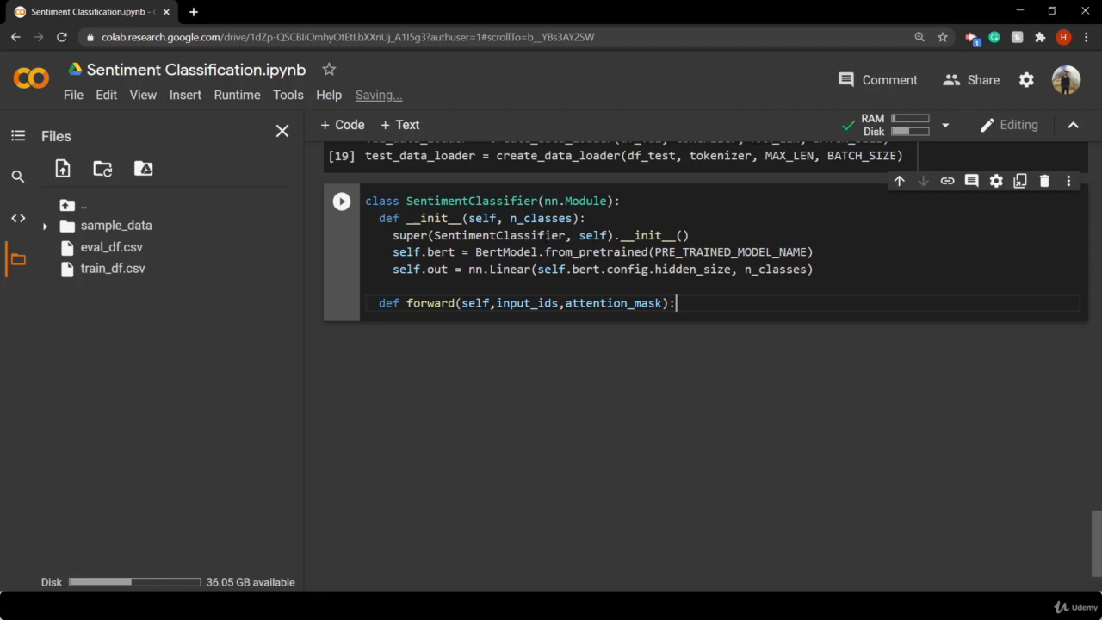
pyautogui.press('enter')
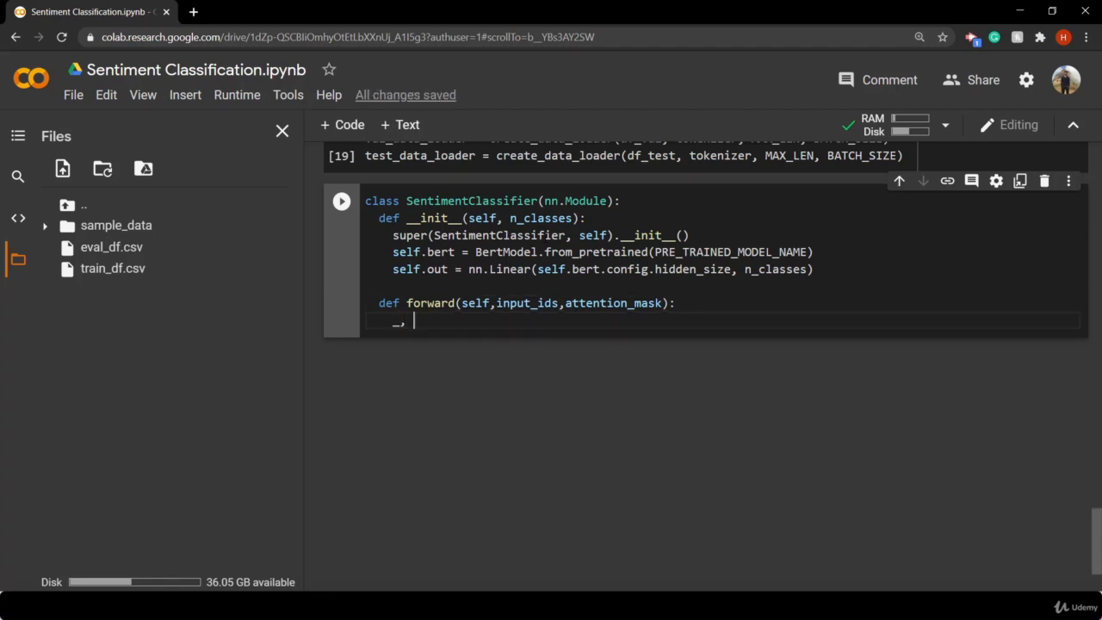
# Unpack `_, pooled_output = self.bert()` as the forward pass call
pyautogui.write('po')
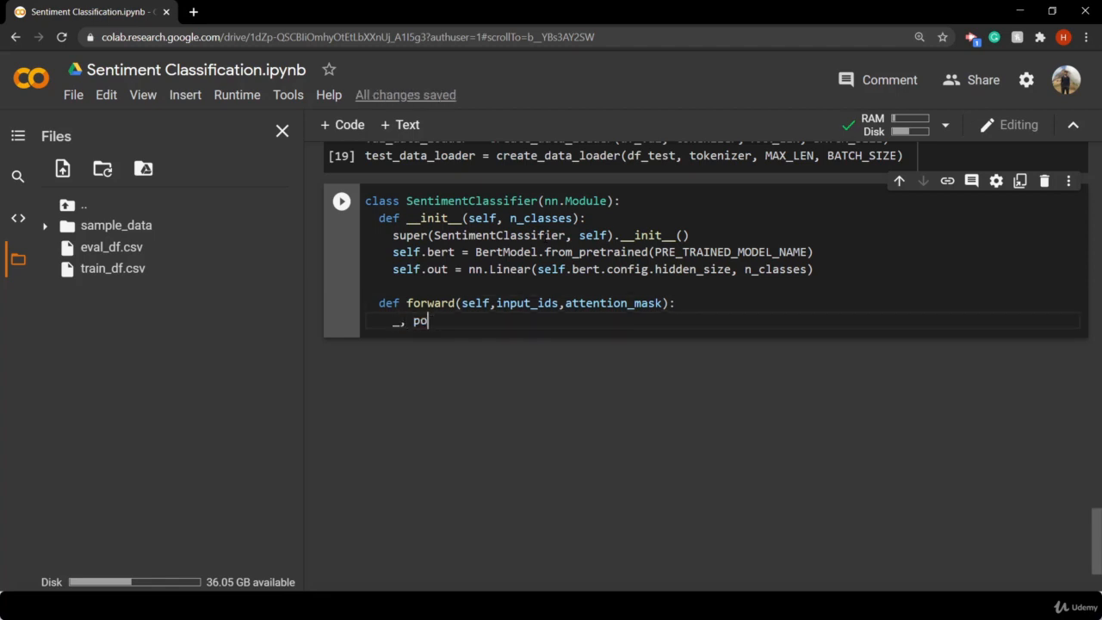
pyautogui.write('oled_')
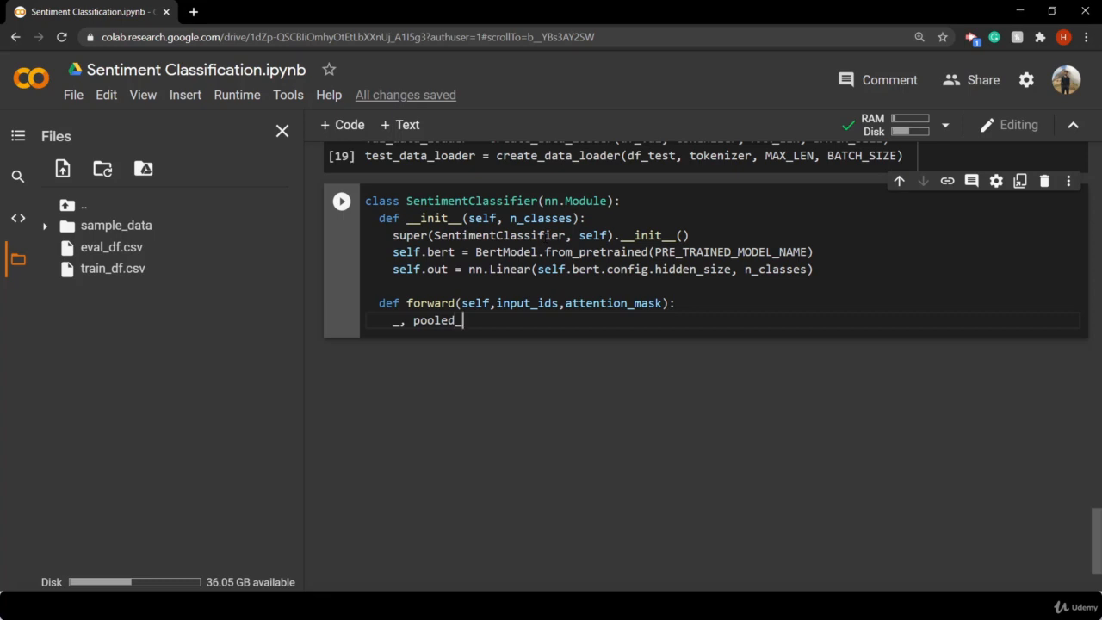
pyautogui.write('outp')
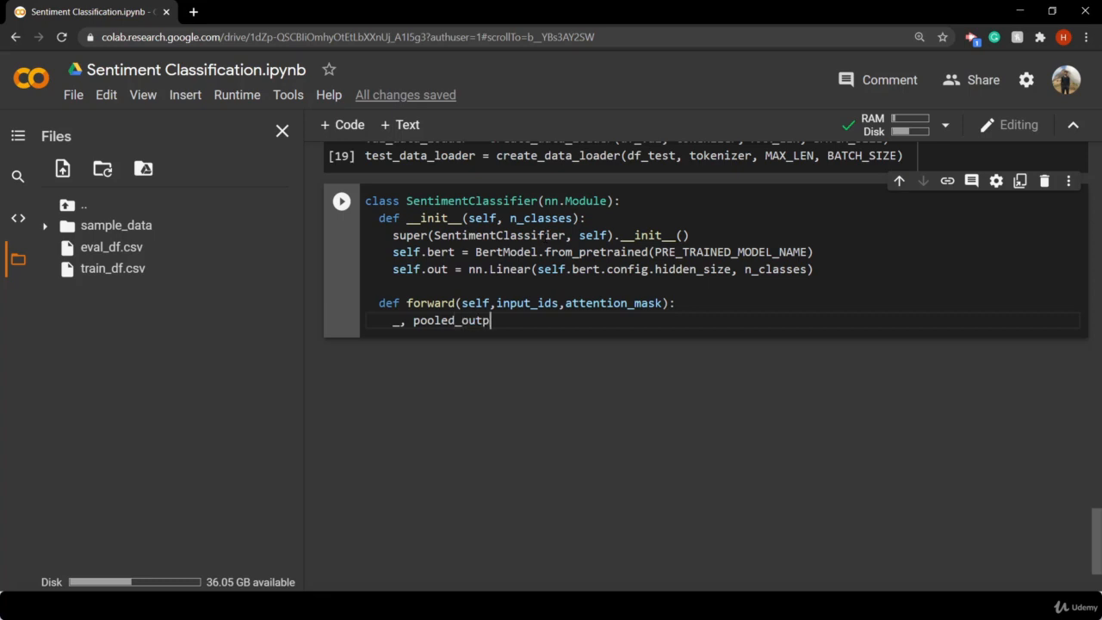
pyautogui.write('ut =')
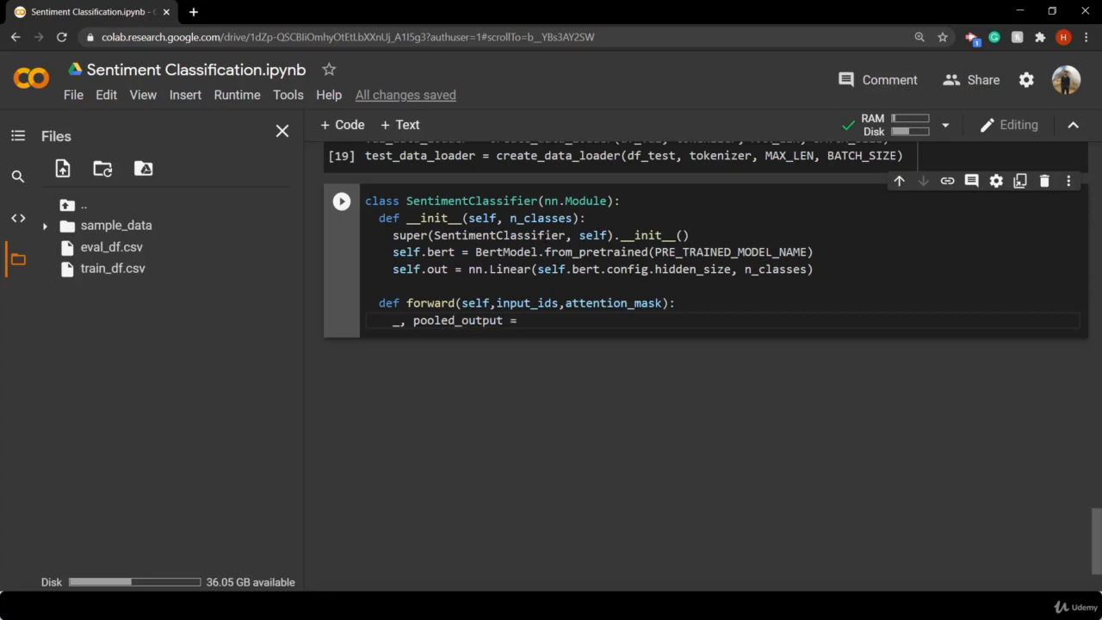
pyautogui.write('self.')
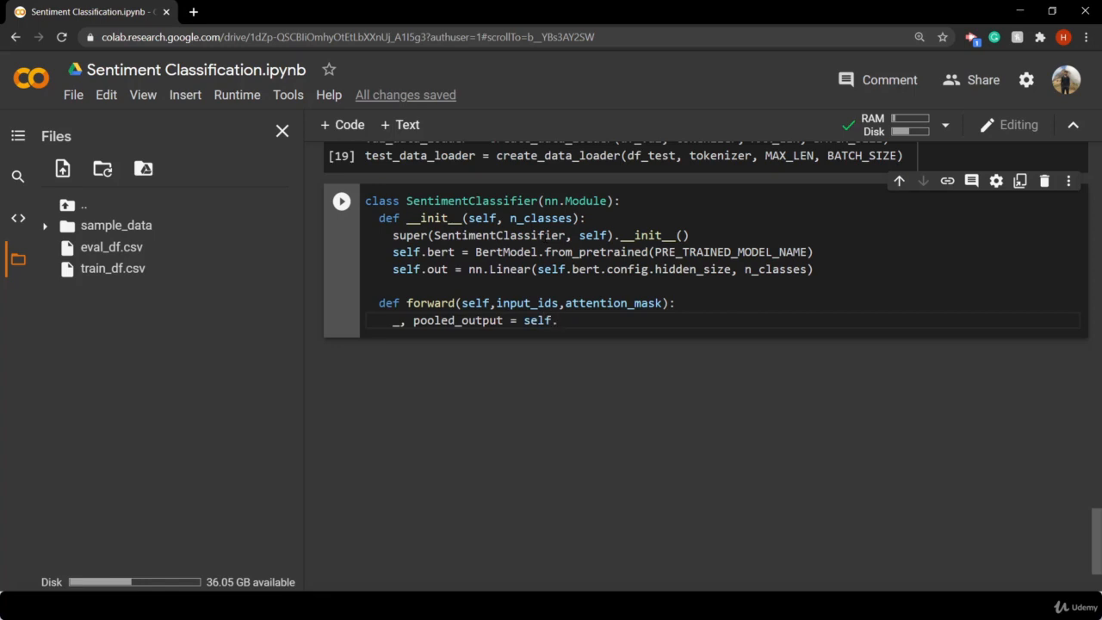
pyautogui.write('bert')
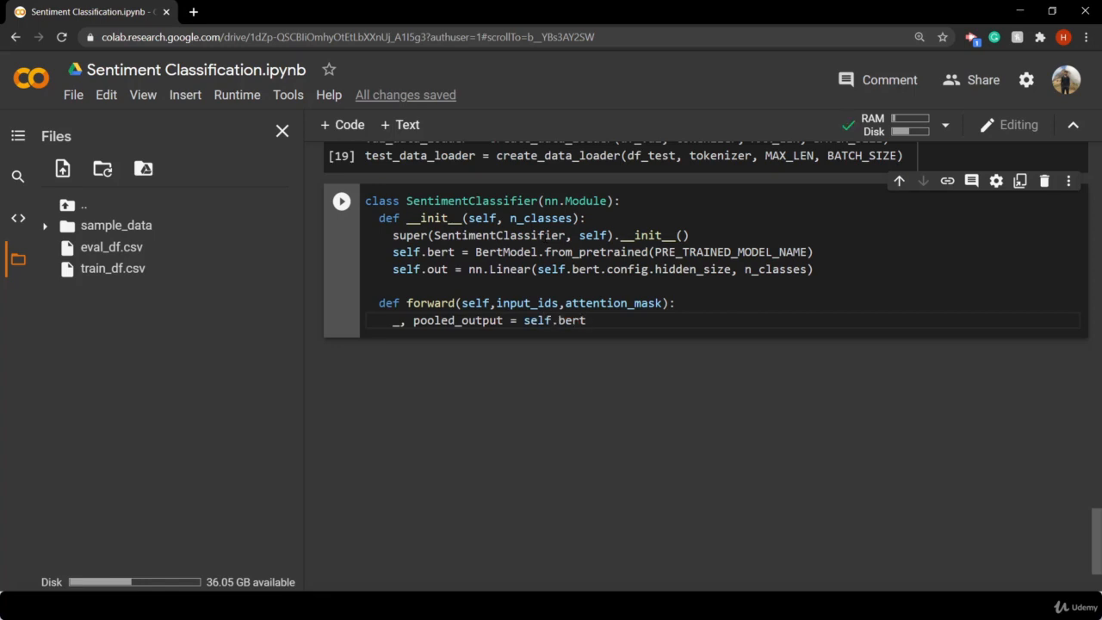
pyautogui.write('()')
pyautogui.write('inp')
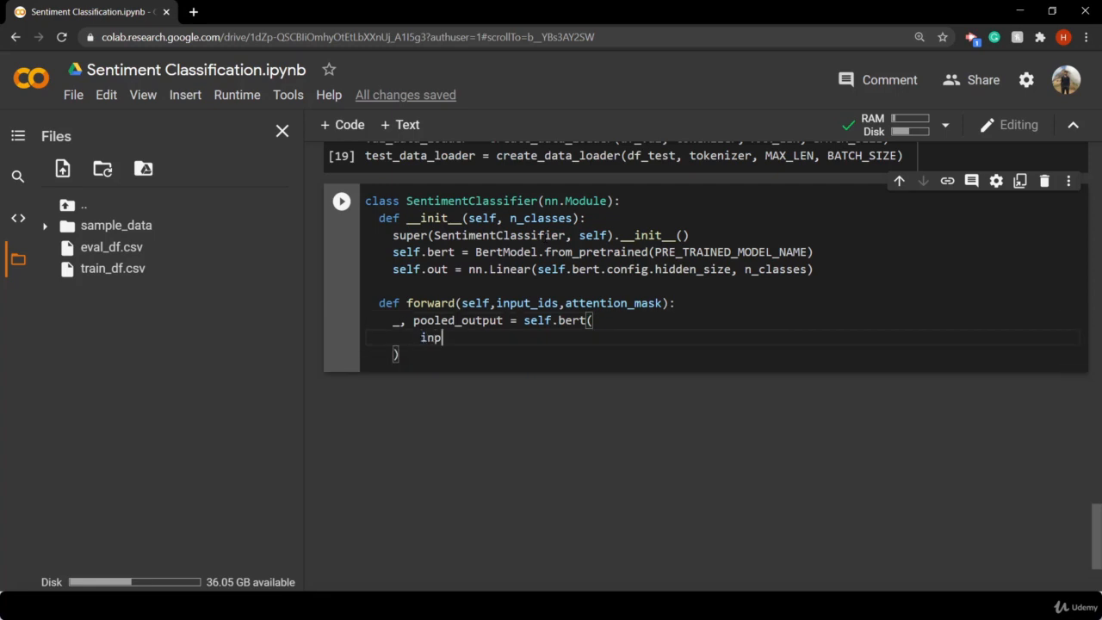
# Pass `input_ids=input_ids, attention_mask=attention_mask` to BERT and begin the return line
pyautogui.write('ut_ids =')
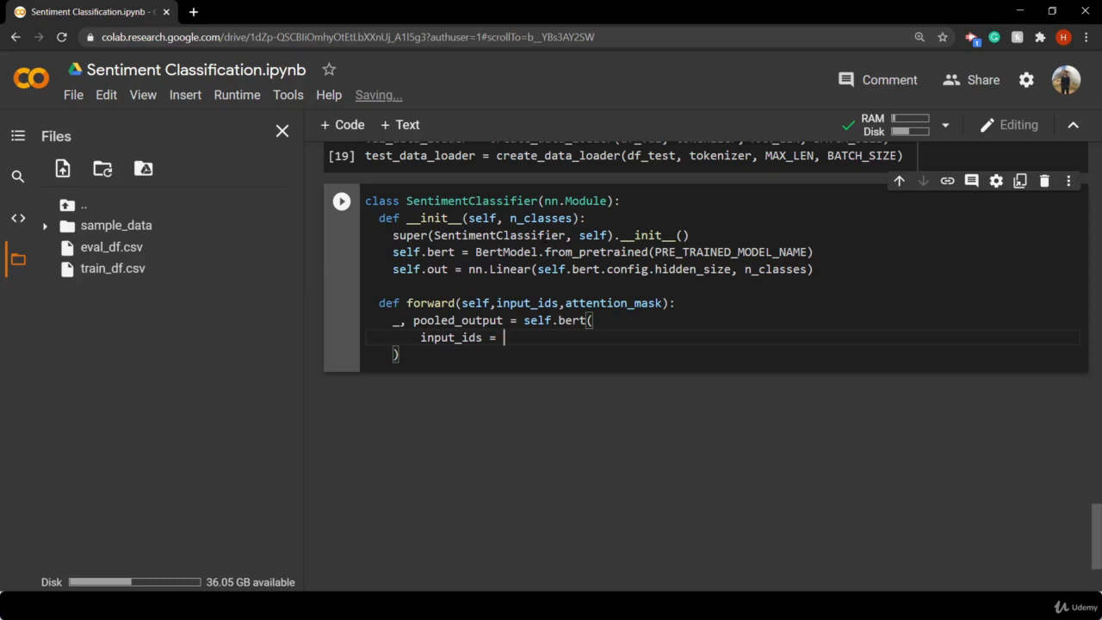
pyautogui.write('input_ids,')
pyautogui.write('a')
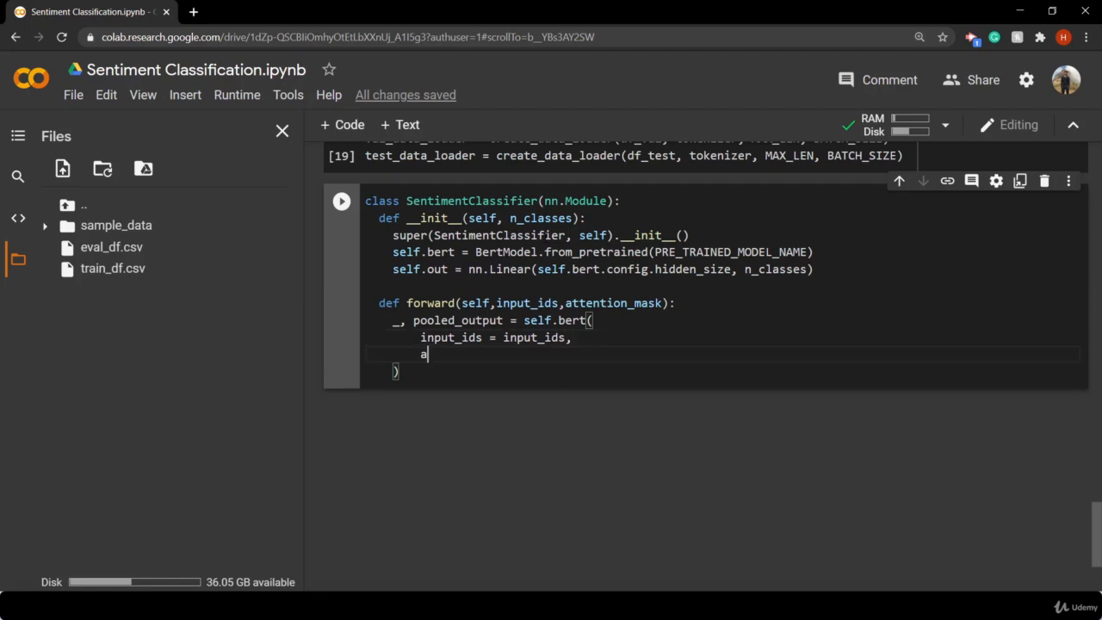
pyautogui.write('ttention_mask')
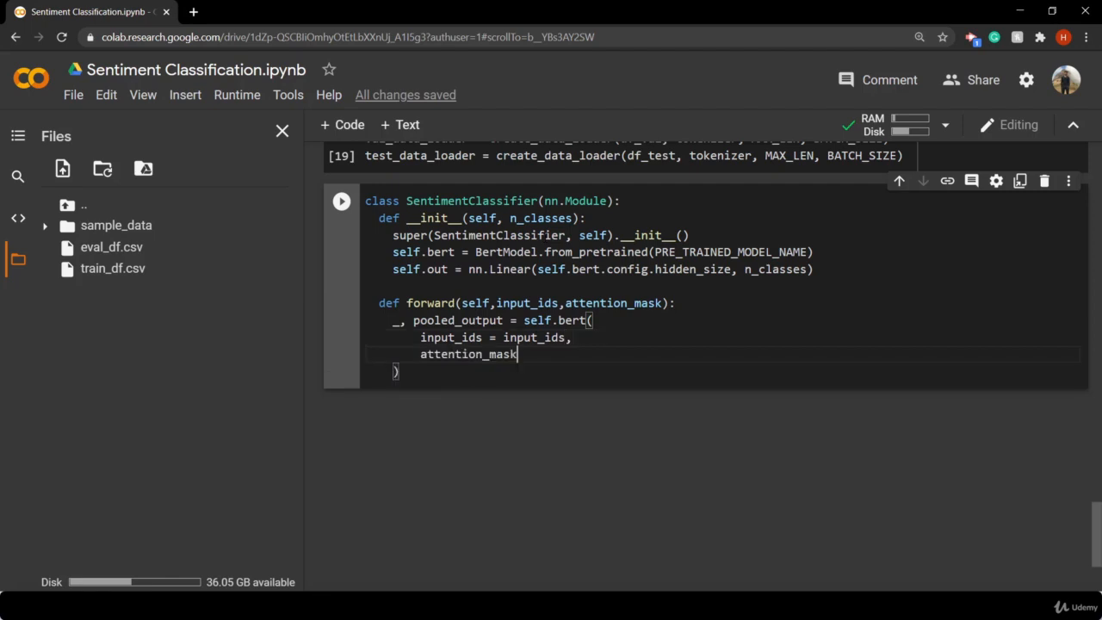
pyautogui.write('= att')
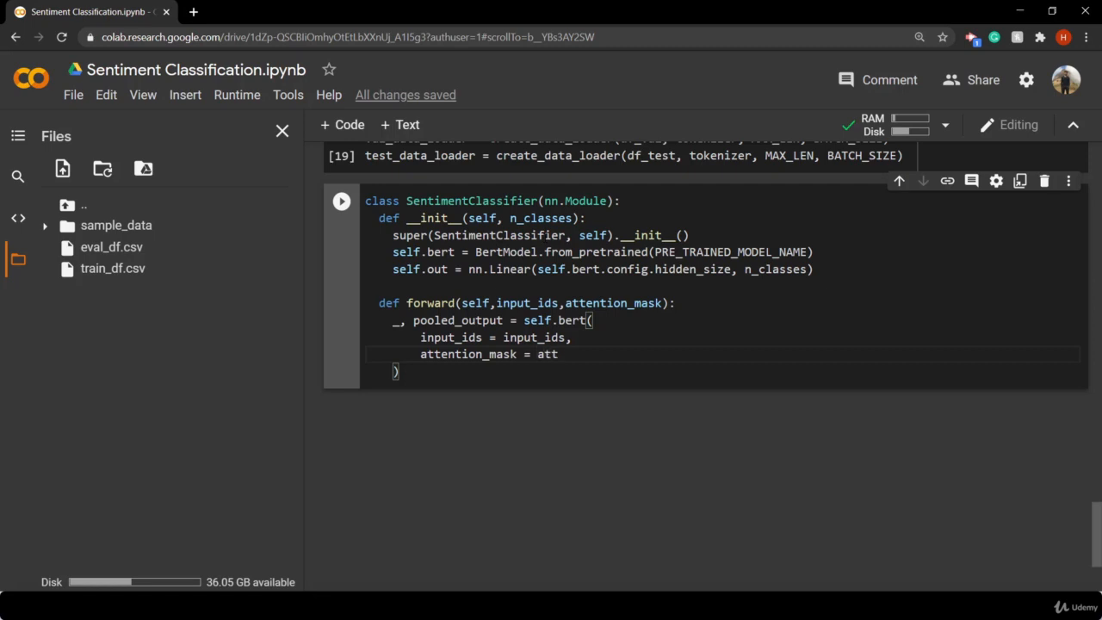
pyautogui.write('en')
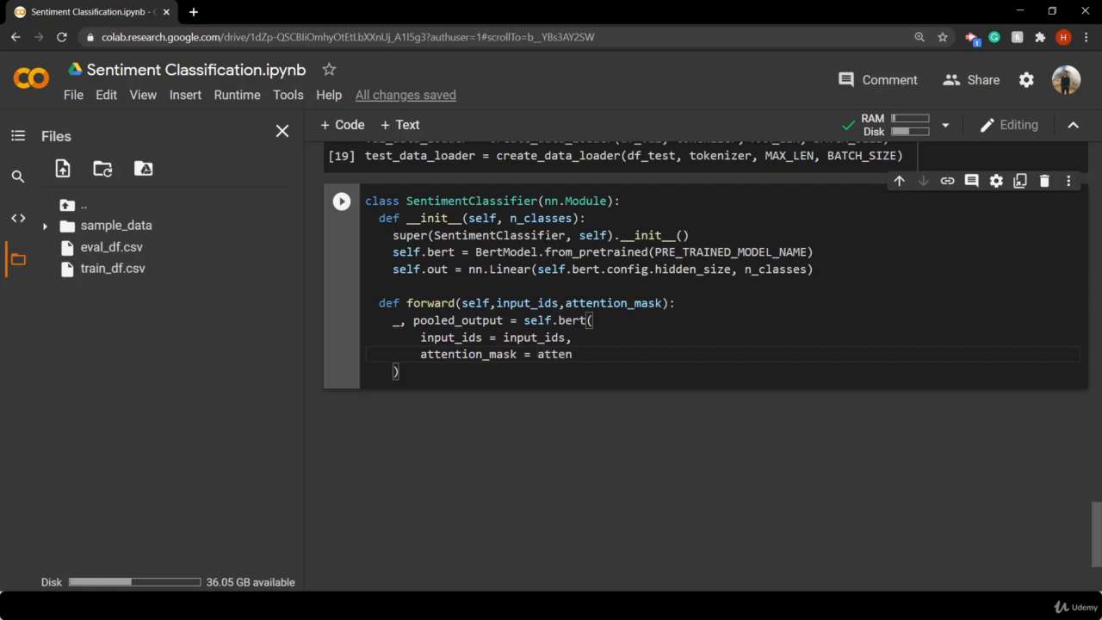
pyautogui.write('tion_mask')
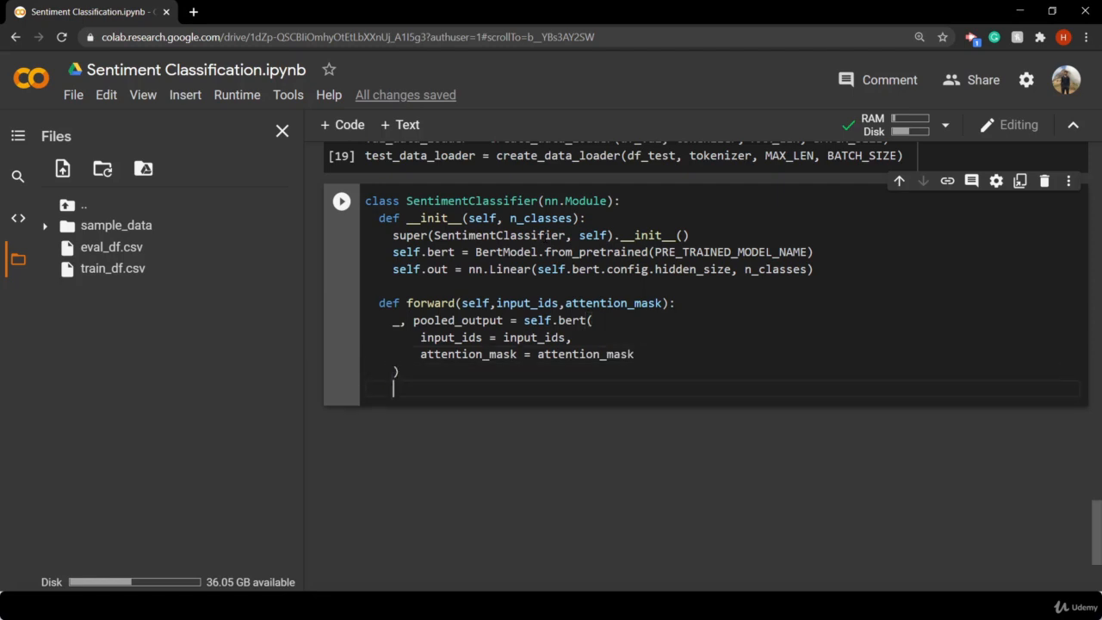
pyautogui.write('return')
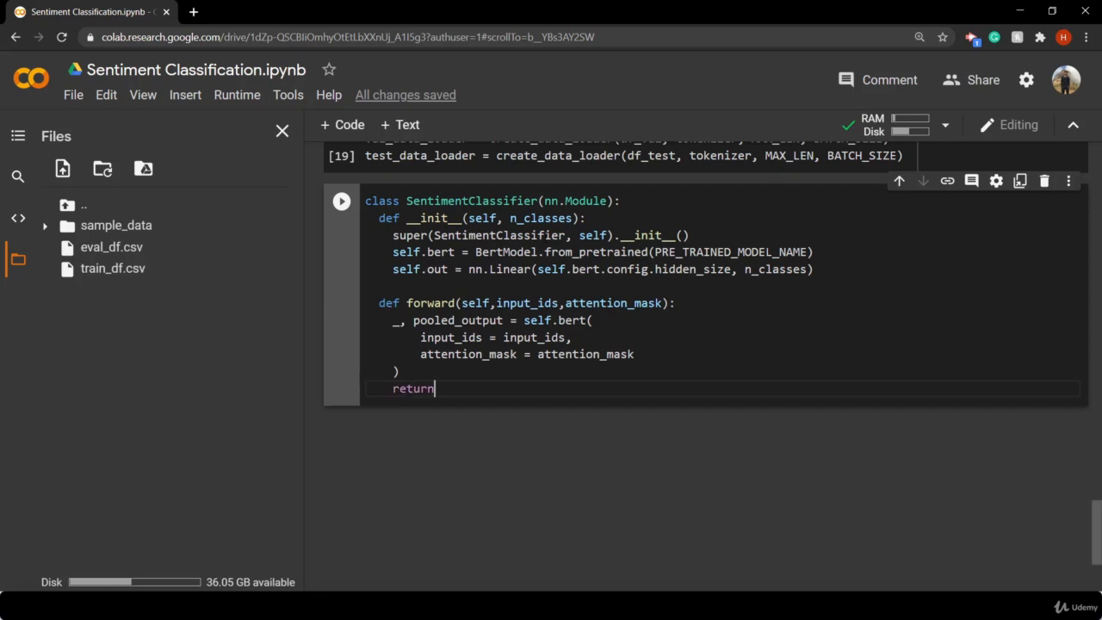
# Finish forward with `return self.out(pooled_output)` and run the class cell
pyautogui.write('self.')
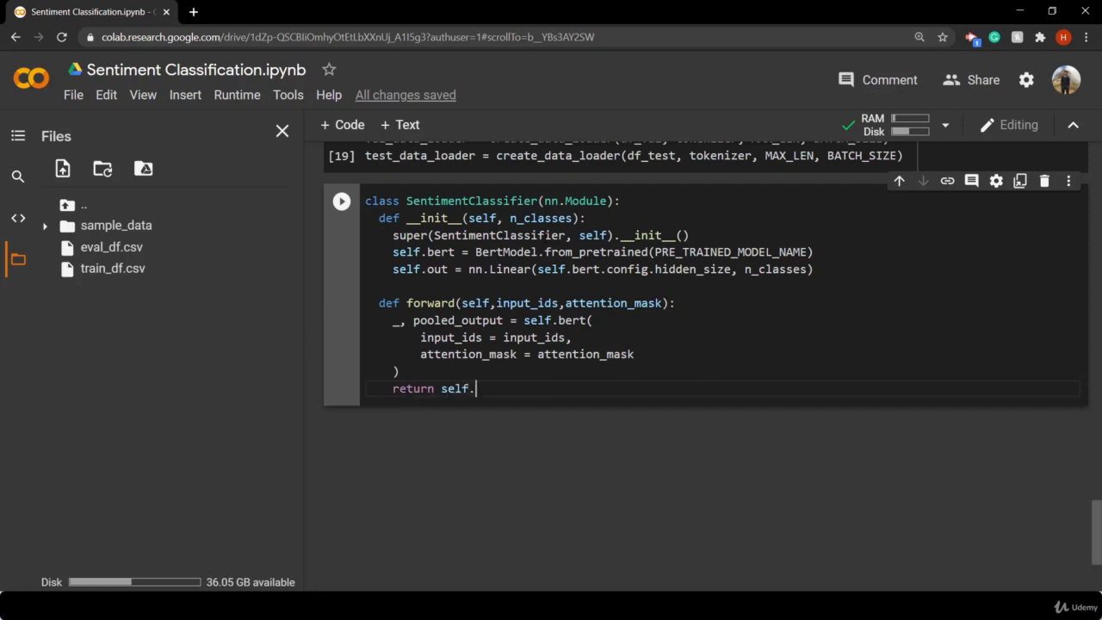
pyautogui.write('out')
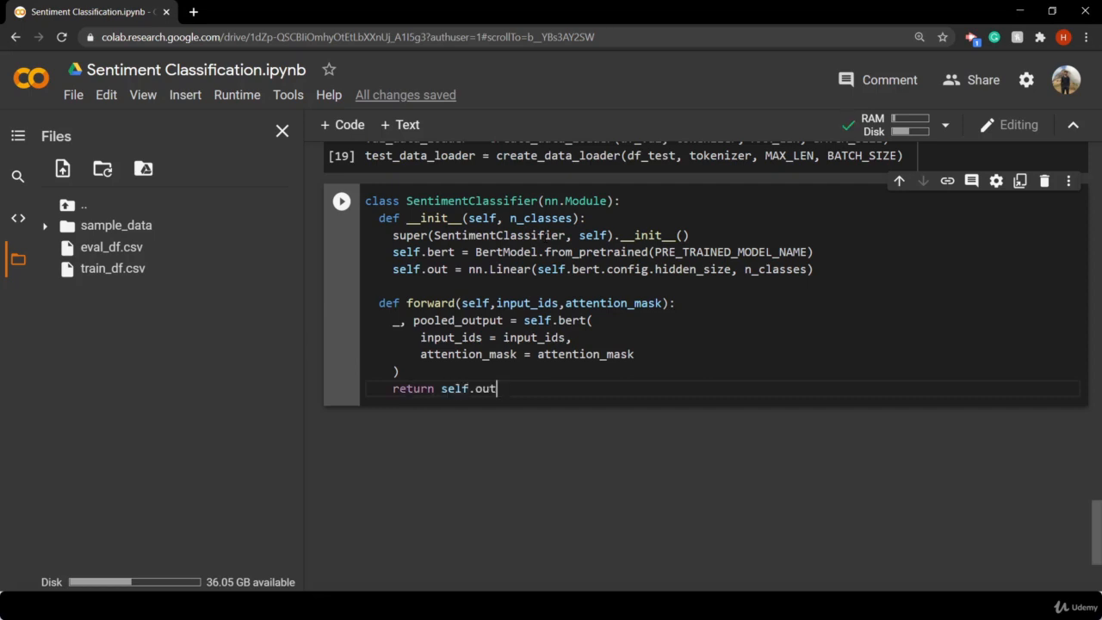
pyautogui.write('(poo')
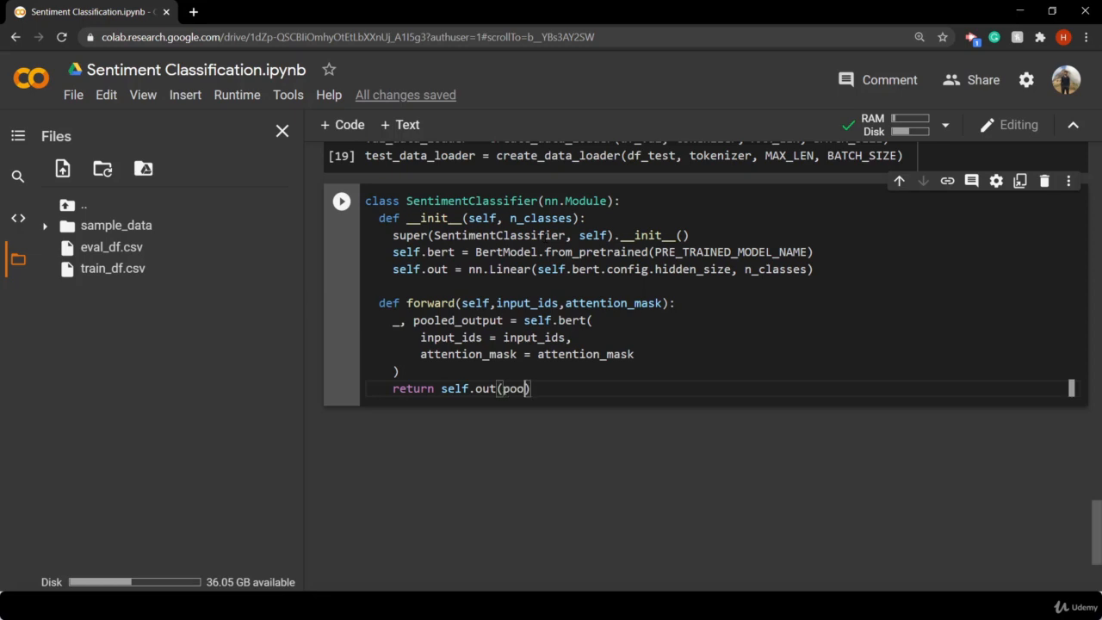
pyautogui.write('led_')
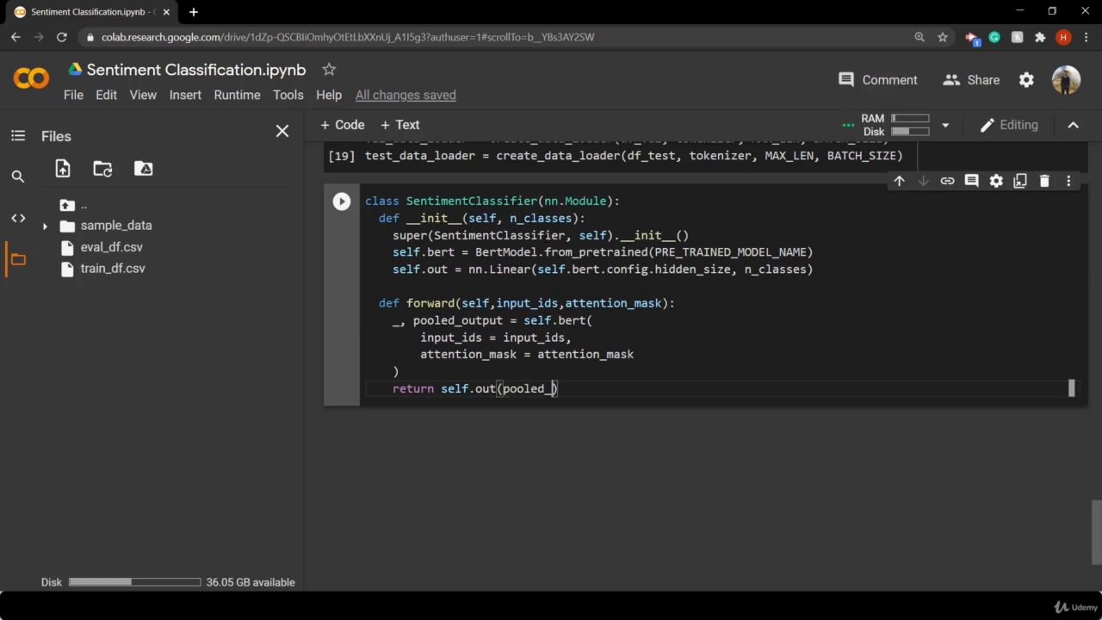
pyautogui.write('output')
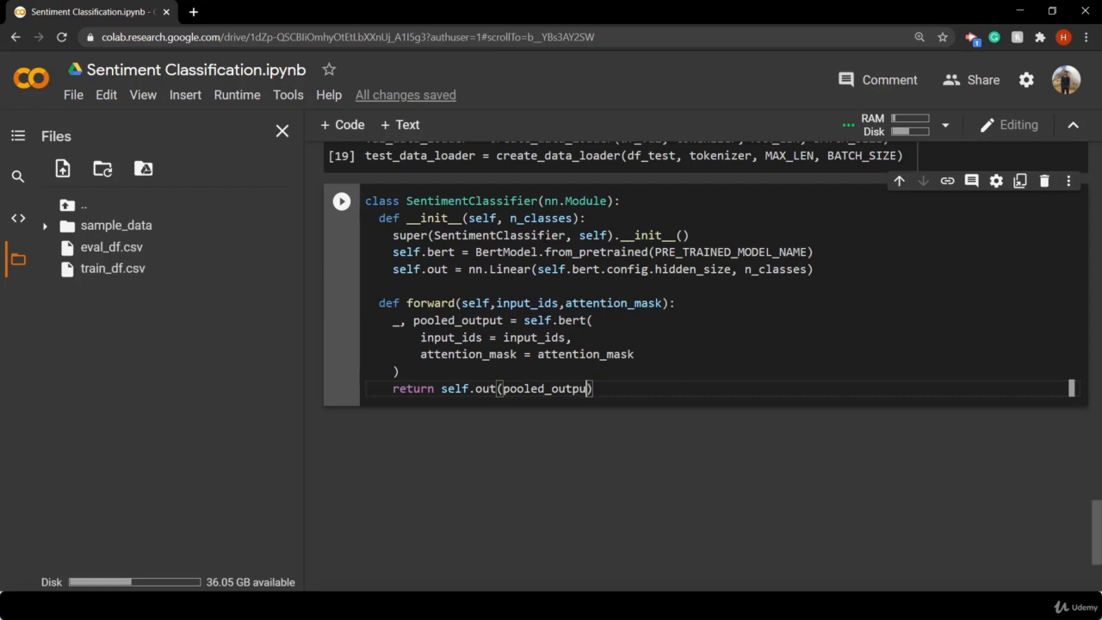
pyautogui.write('t')
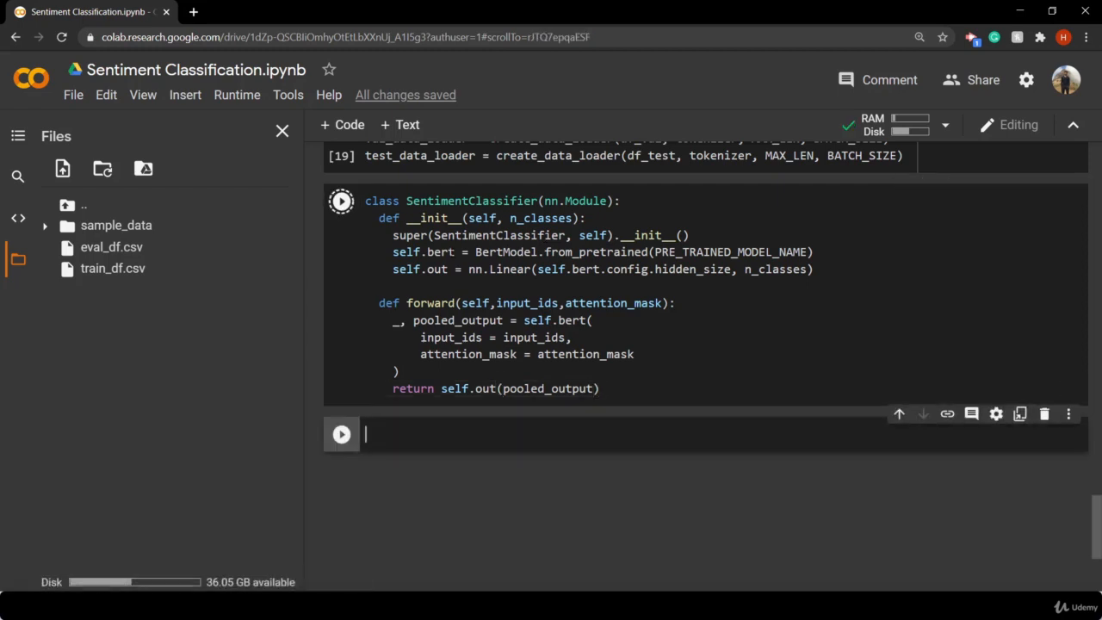
# Write `model = SentimentClassifier(3)` and `model = model.to(device)` and run the cell
pyautogui.write('model =')
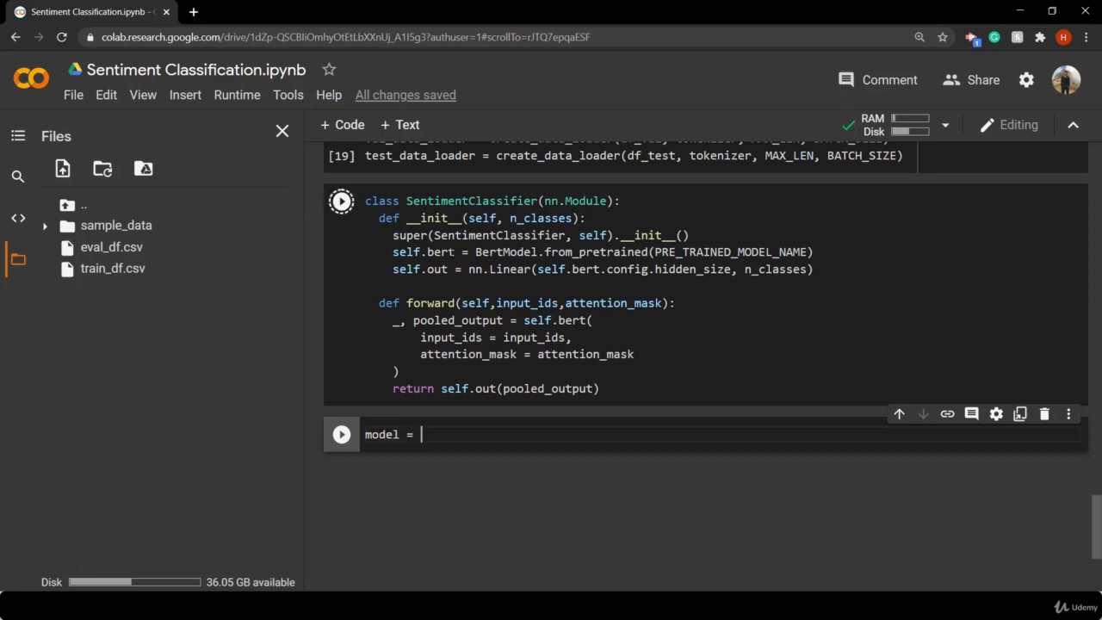
pyautogui.write('SentimentClassifier')
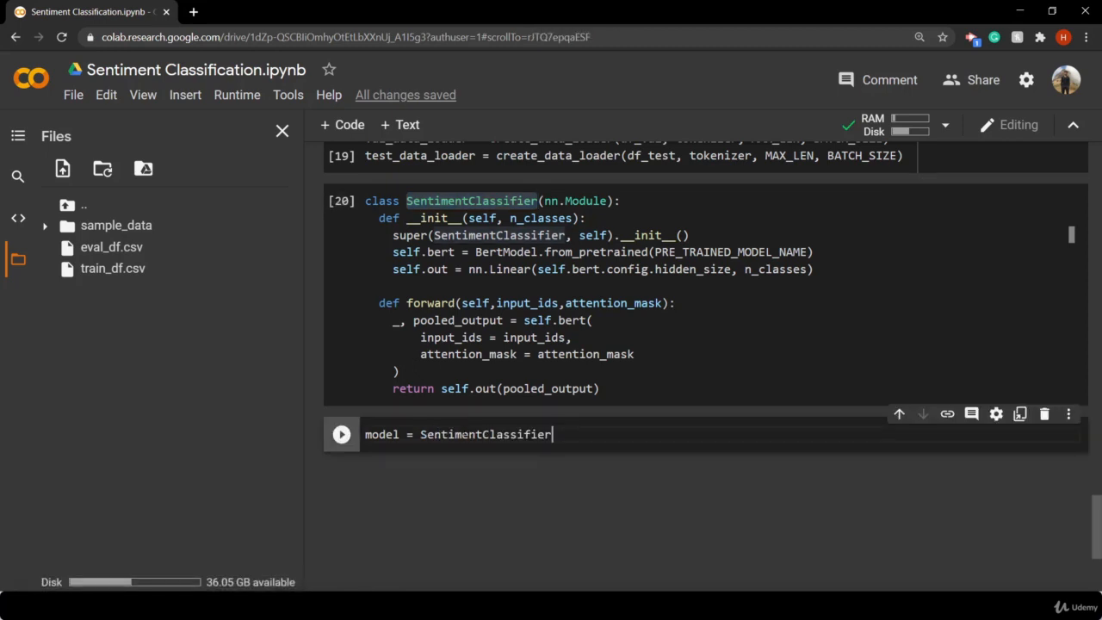
pyautogui.write('(3)')
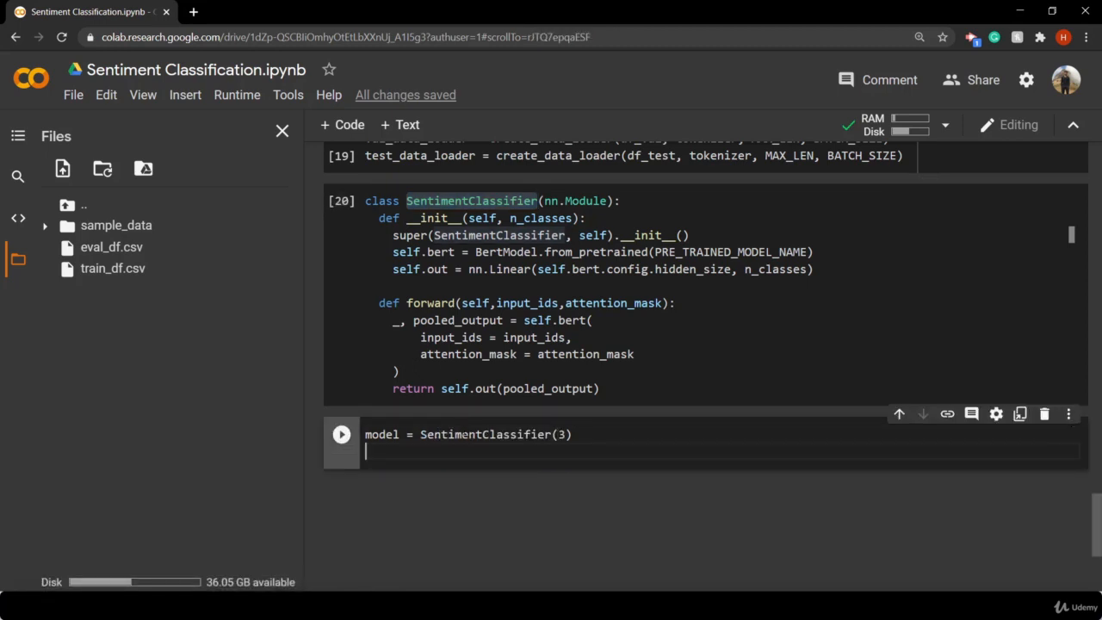
pyautogui.write('model')
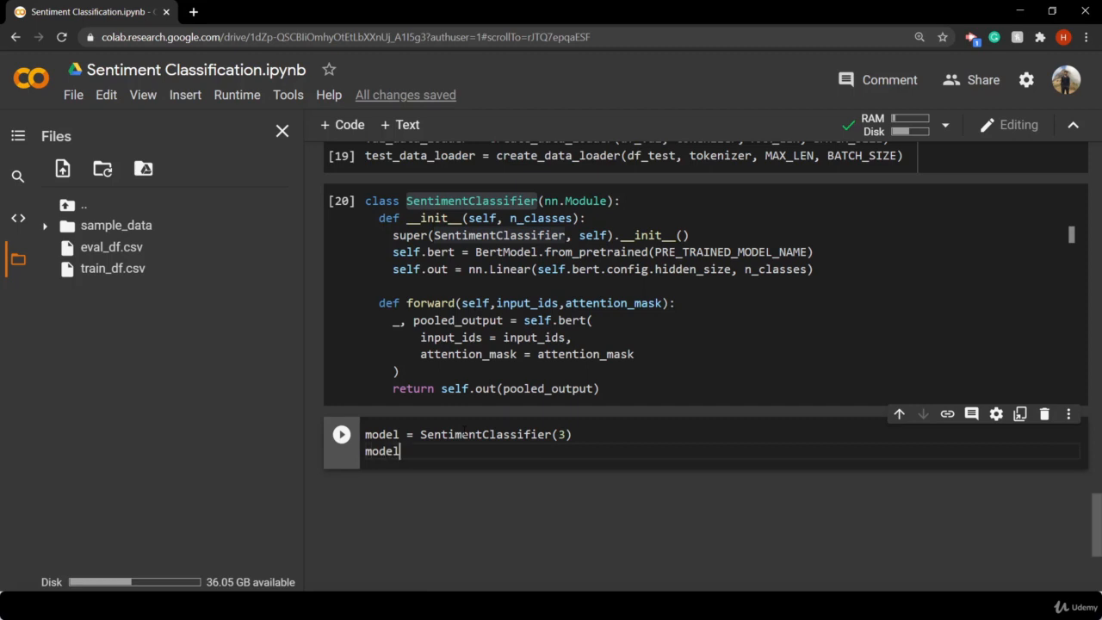
pyautogui.write('= mo')
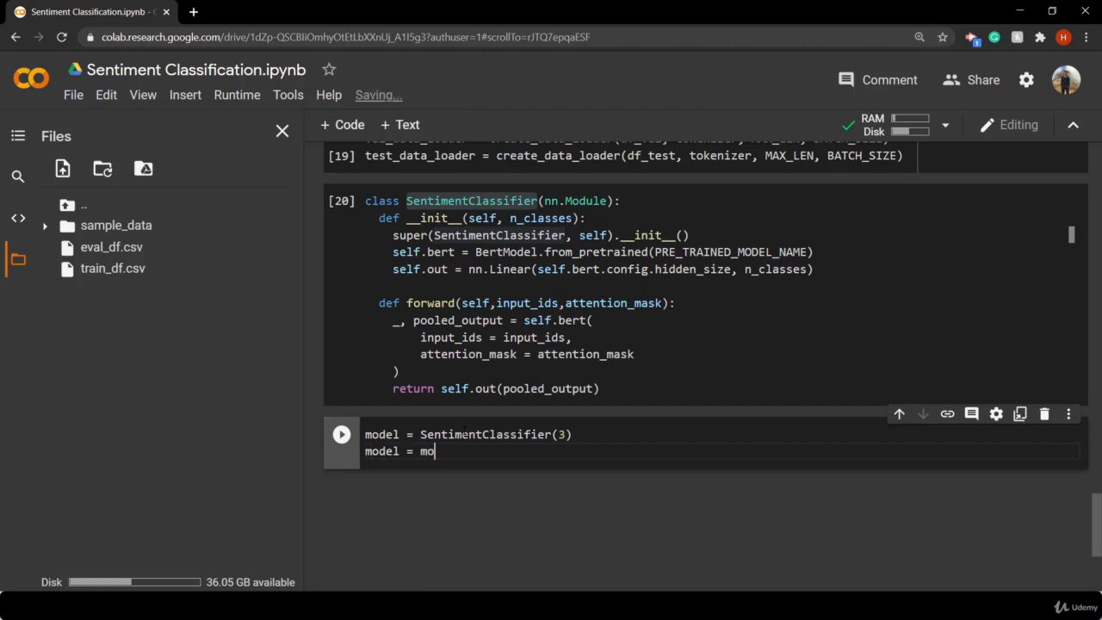
pyautogui.write('del.to')
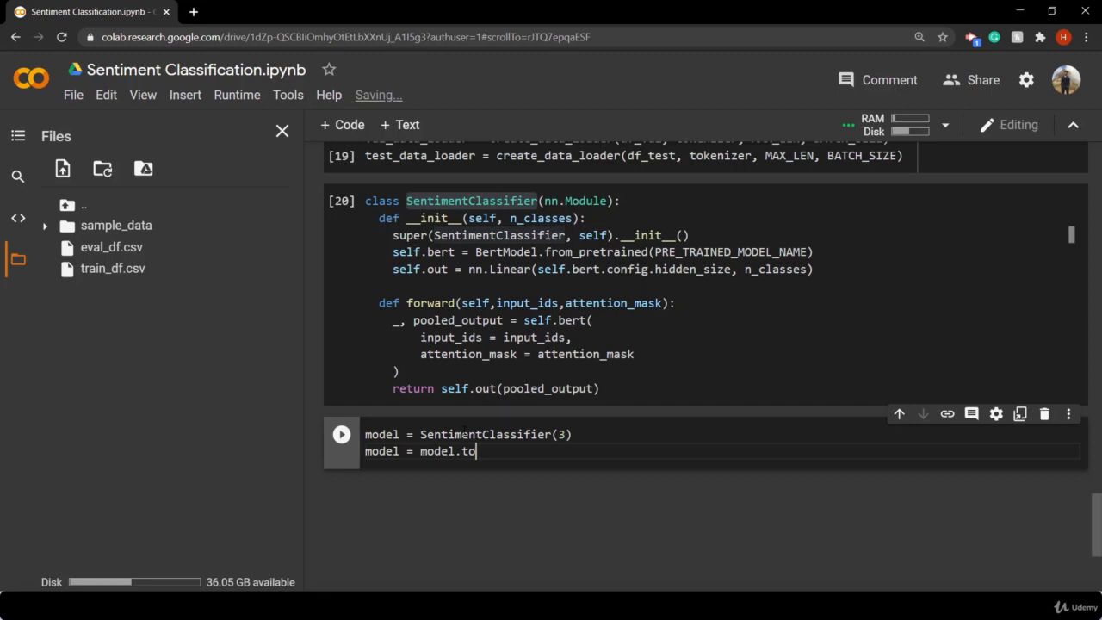
pyautogui.write('(de)')
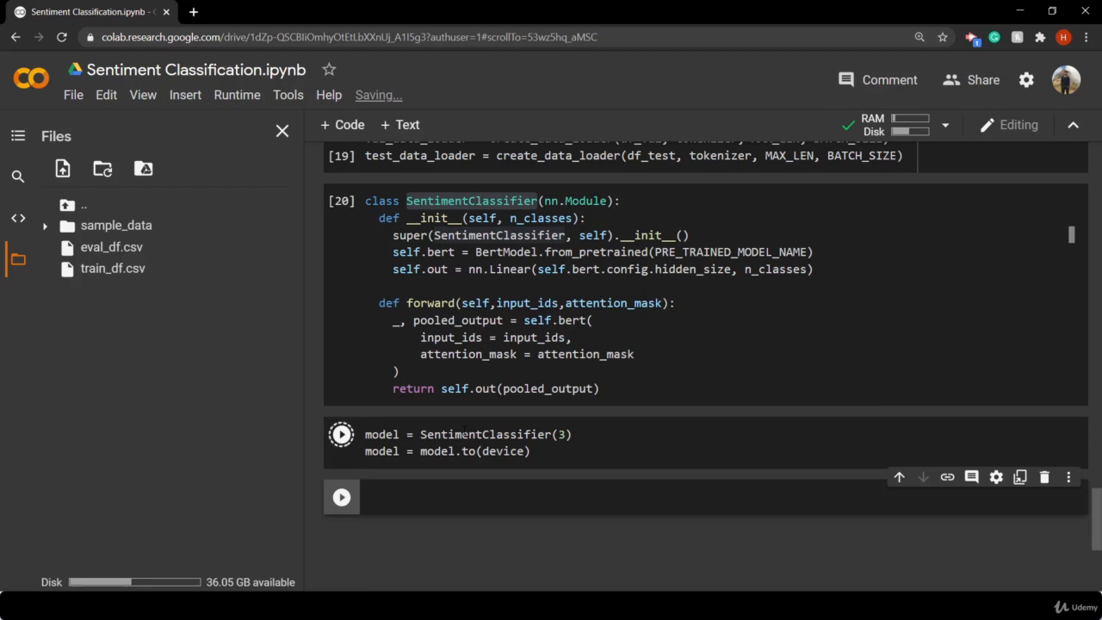
# Let the pretrained BERT weights download to 100%, review the code, and enter `model` in the next cell
pyautogui.click(341, 434)
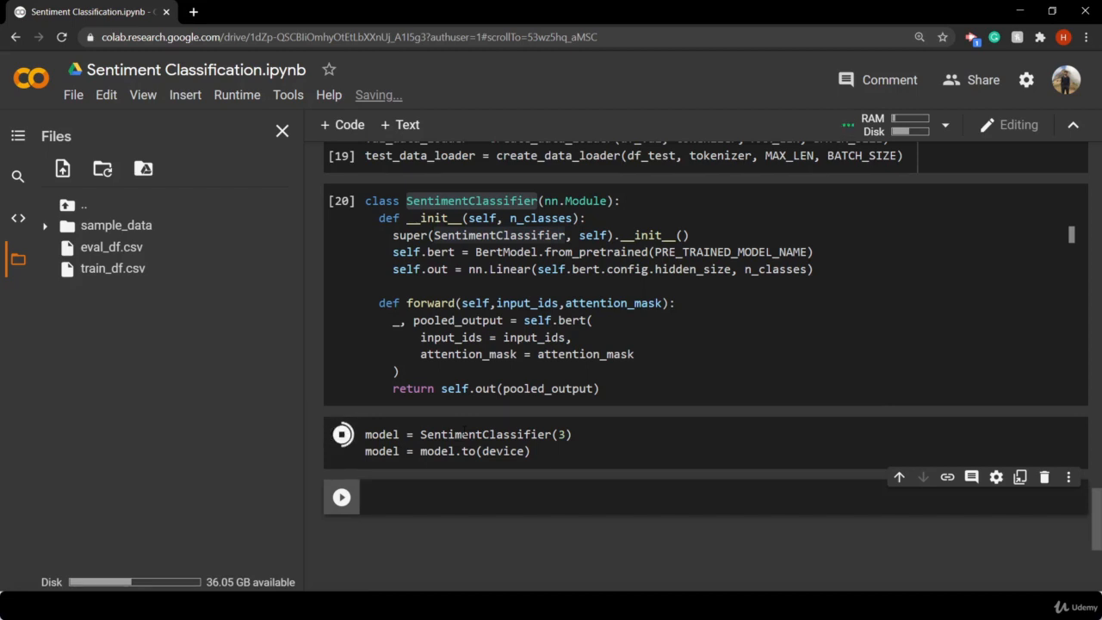
pyautogui.click(341, 433)
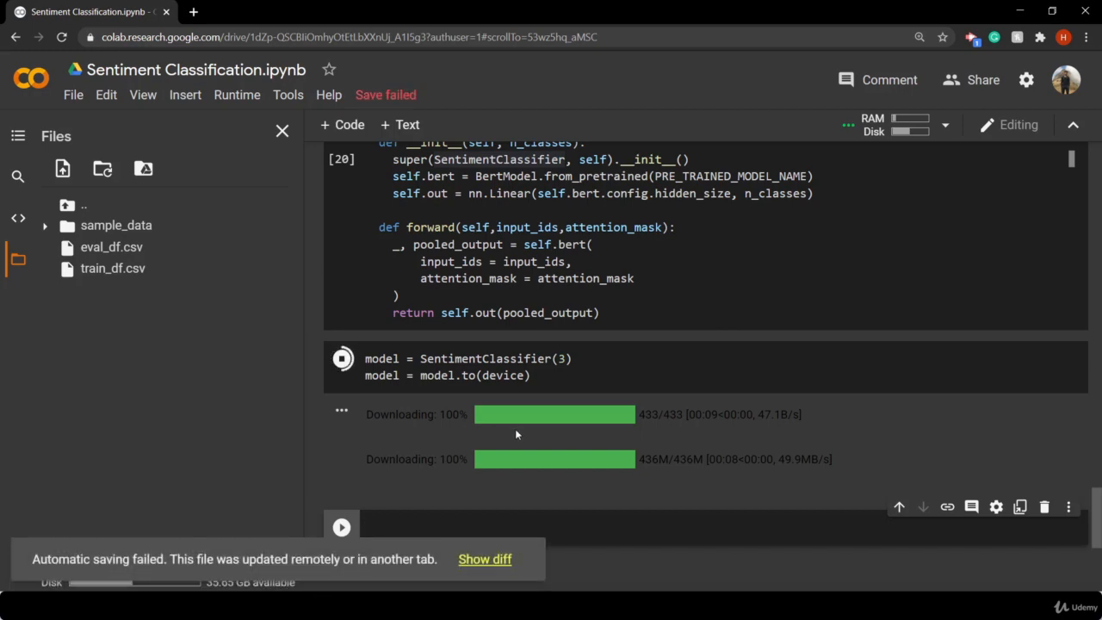
pyautogui.scroll(3)
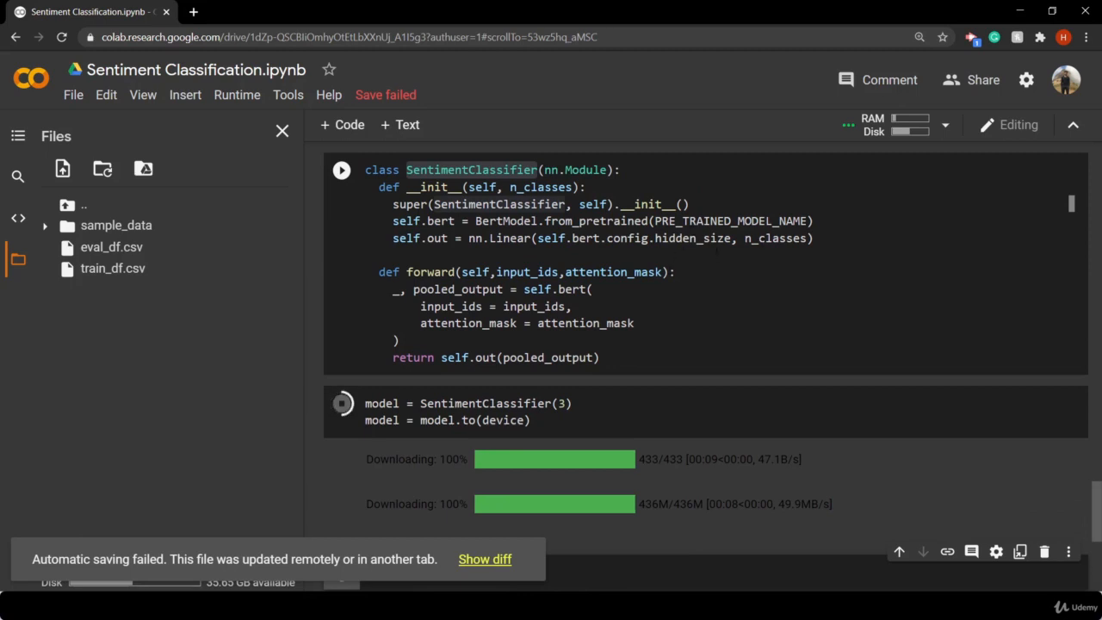
pyautogui.click(808, 238)
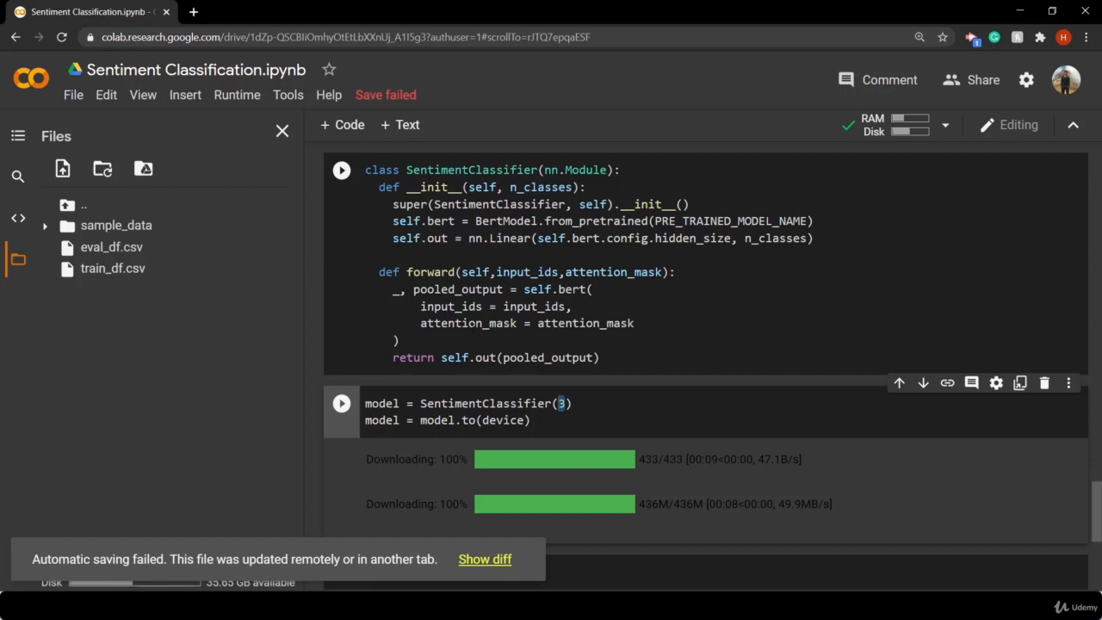
pyautogui.scroll(-3)
pyautogui.write('model')
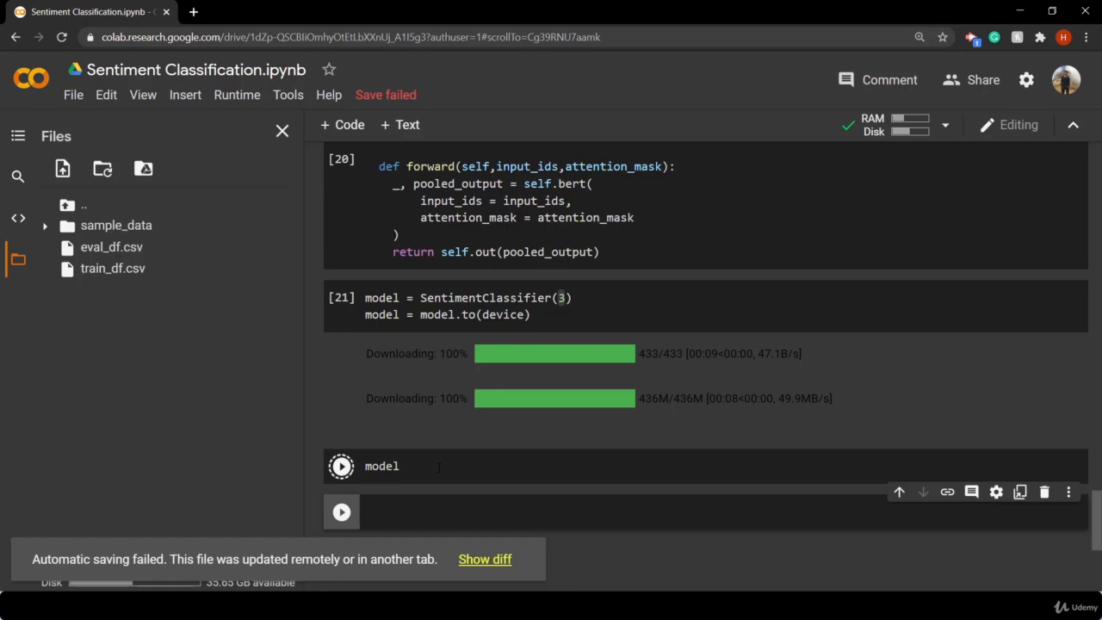
# Run the `model` cell to print the BERT architecture and mark `out_features=3` in the final Linear layer
pyautogui.click(341, 465)
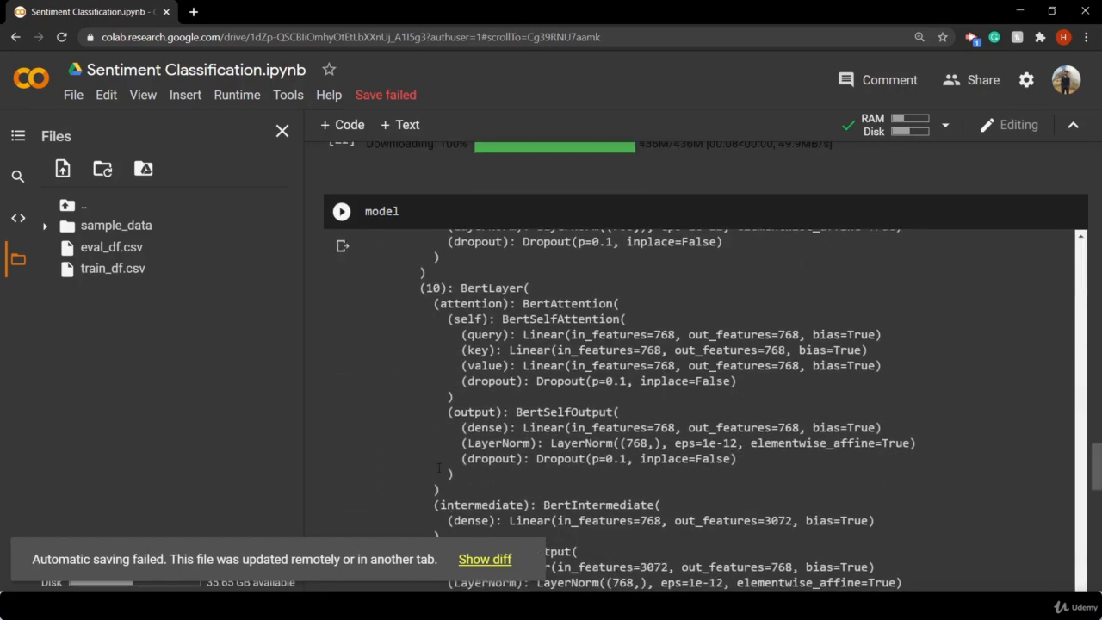
pyautogui.scroll(-3)
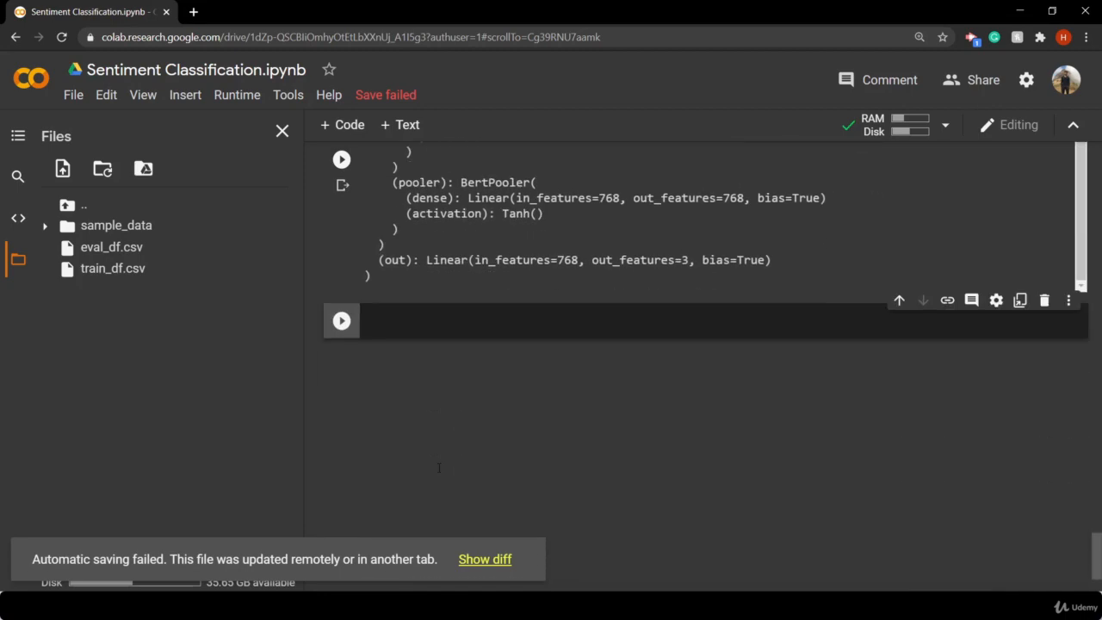
pyautogui.scroll(3)
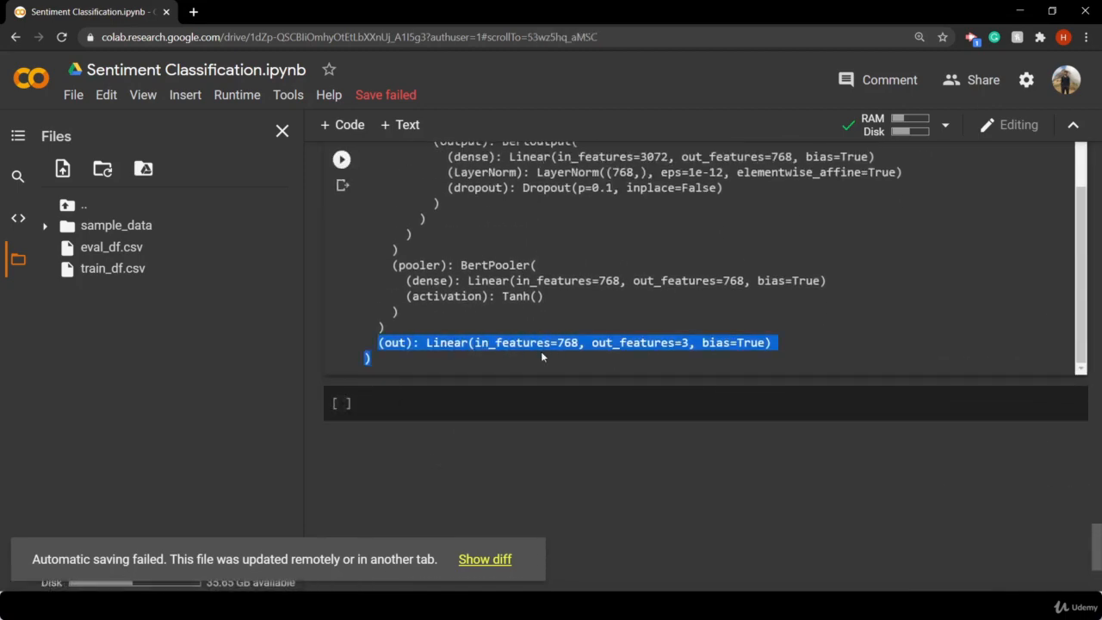
pyautogui.click(568, 343)
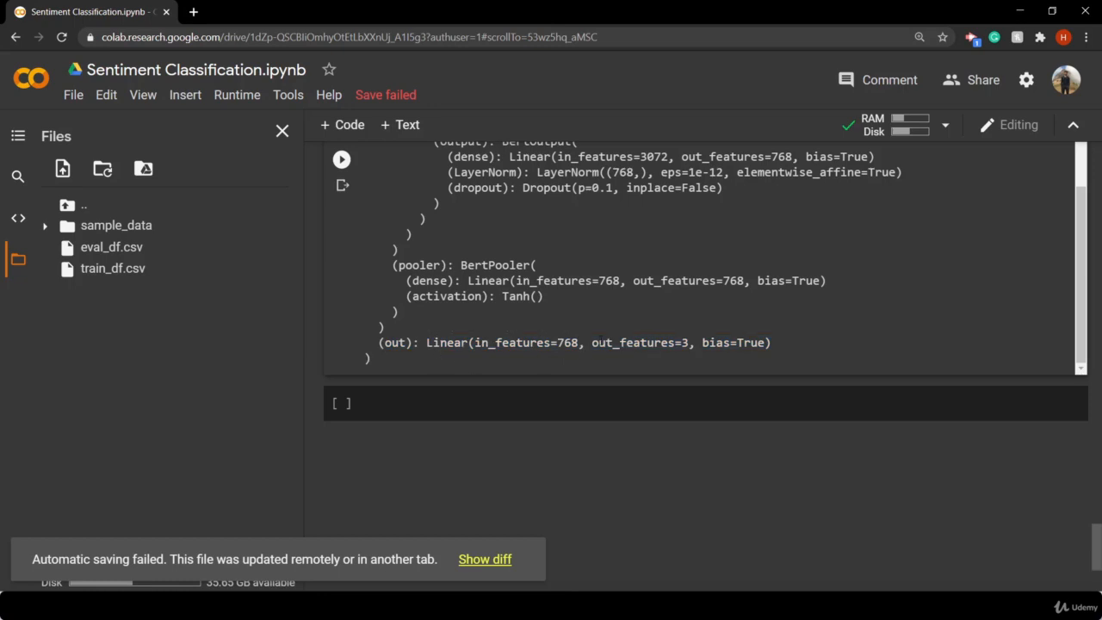
pyautogui.doubleClick(637, 342)
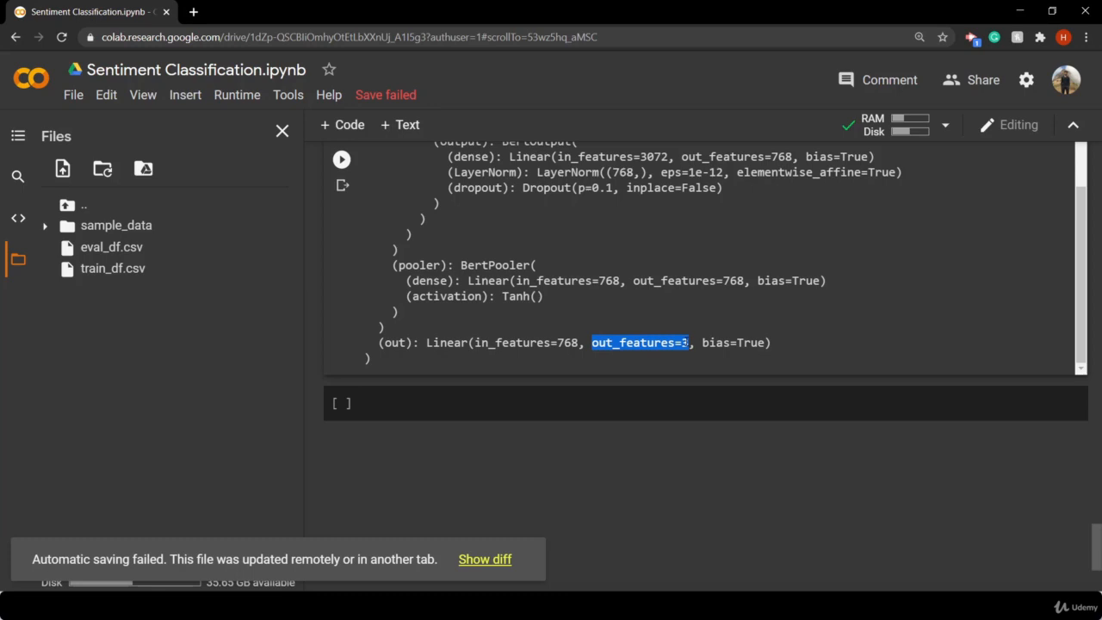